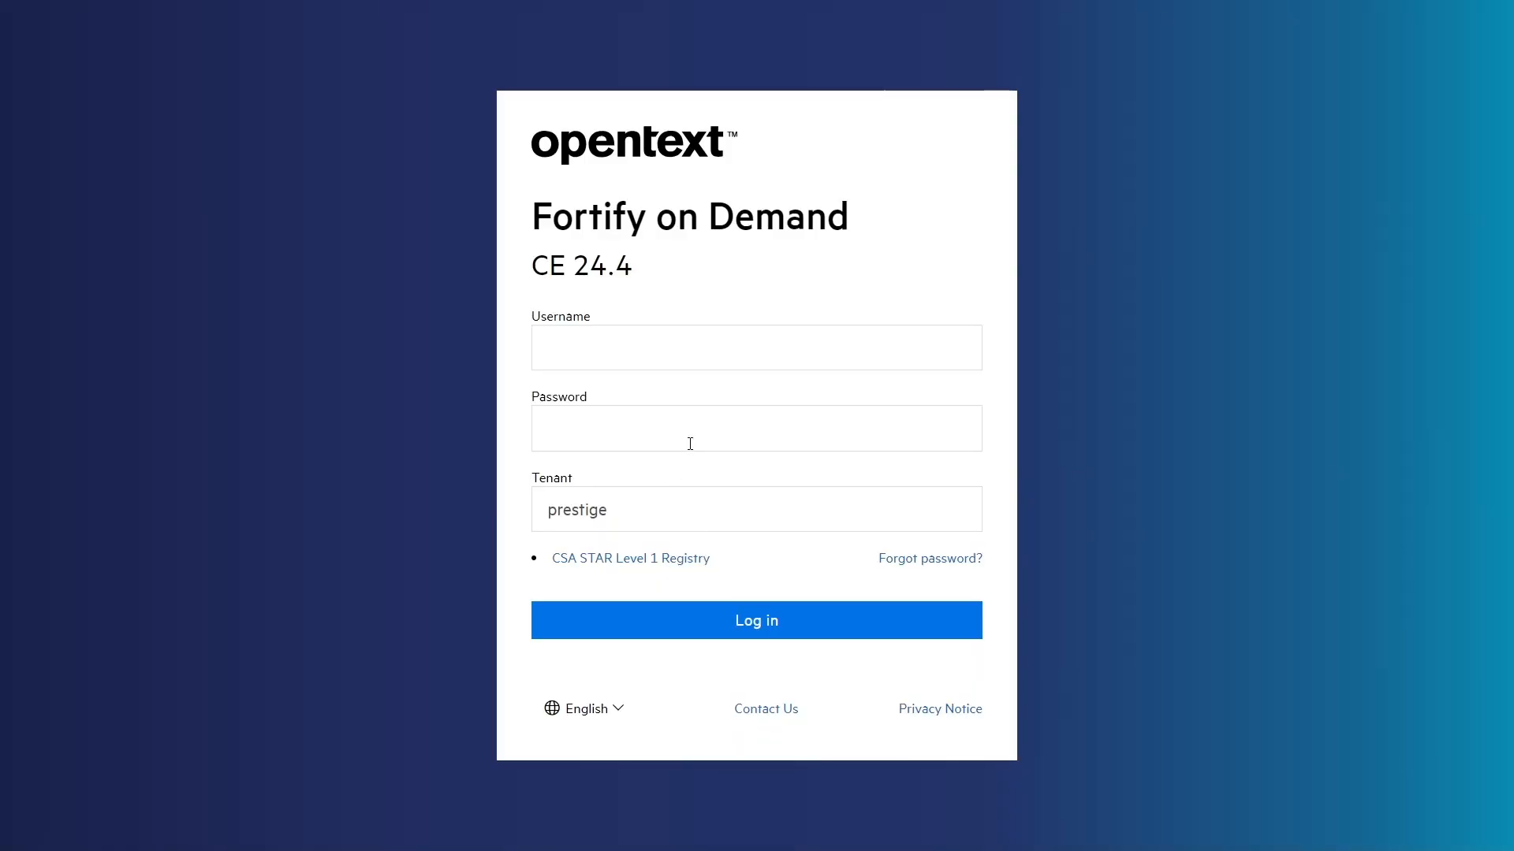
# Log in to Fortify on Demand to reach the Aviator Demo application overview
pyautogui.click(756, 348)
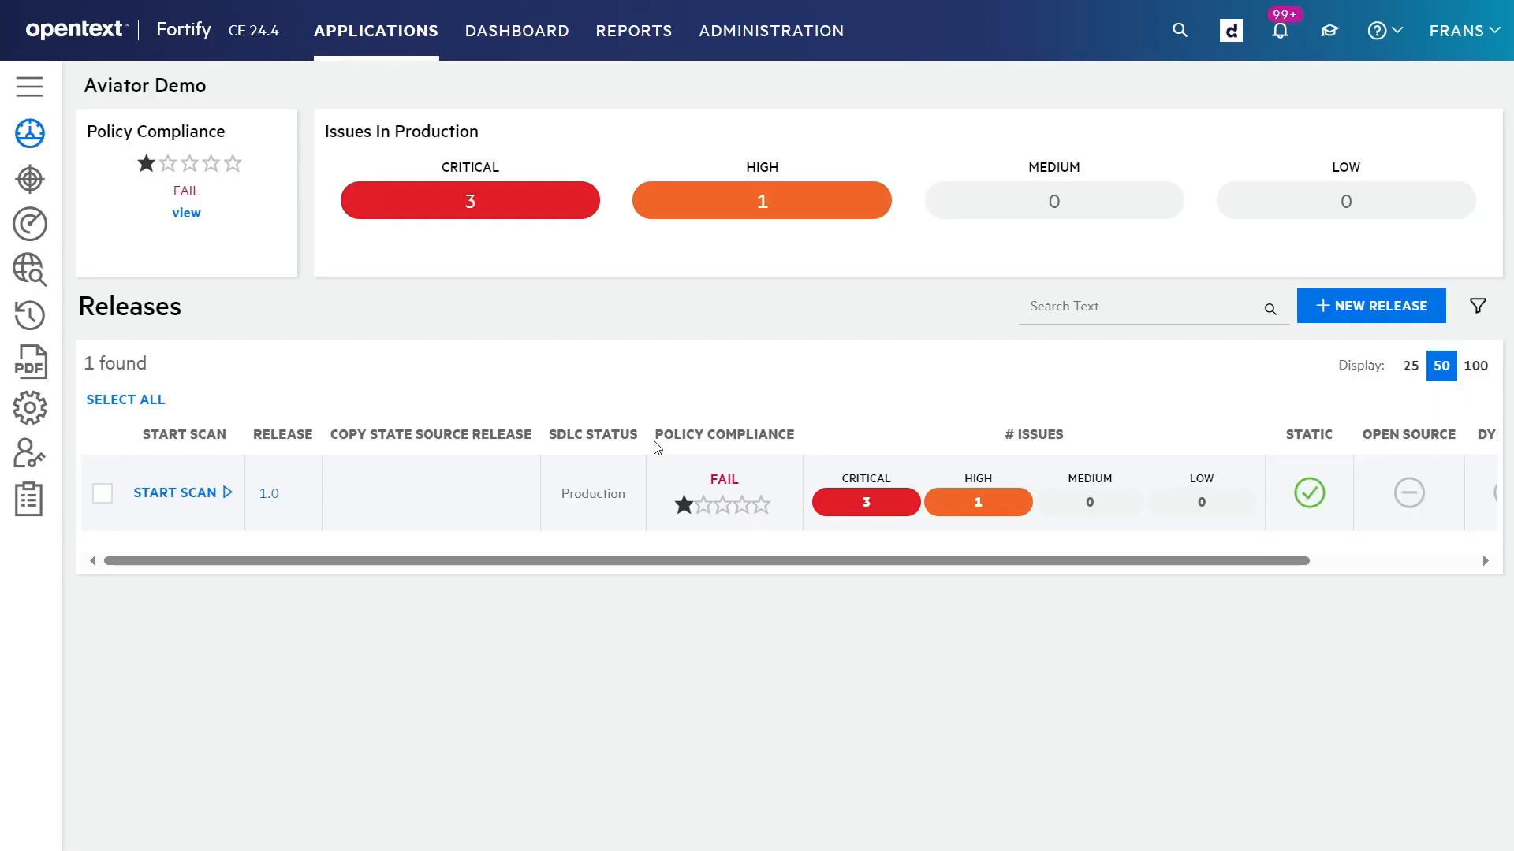
pyautogui.moveTo(527, 461)
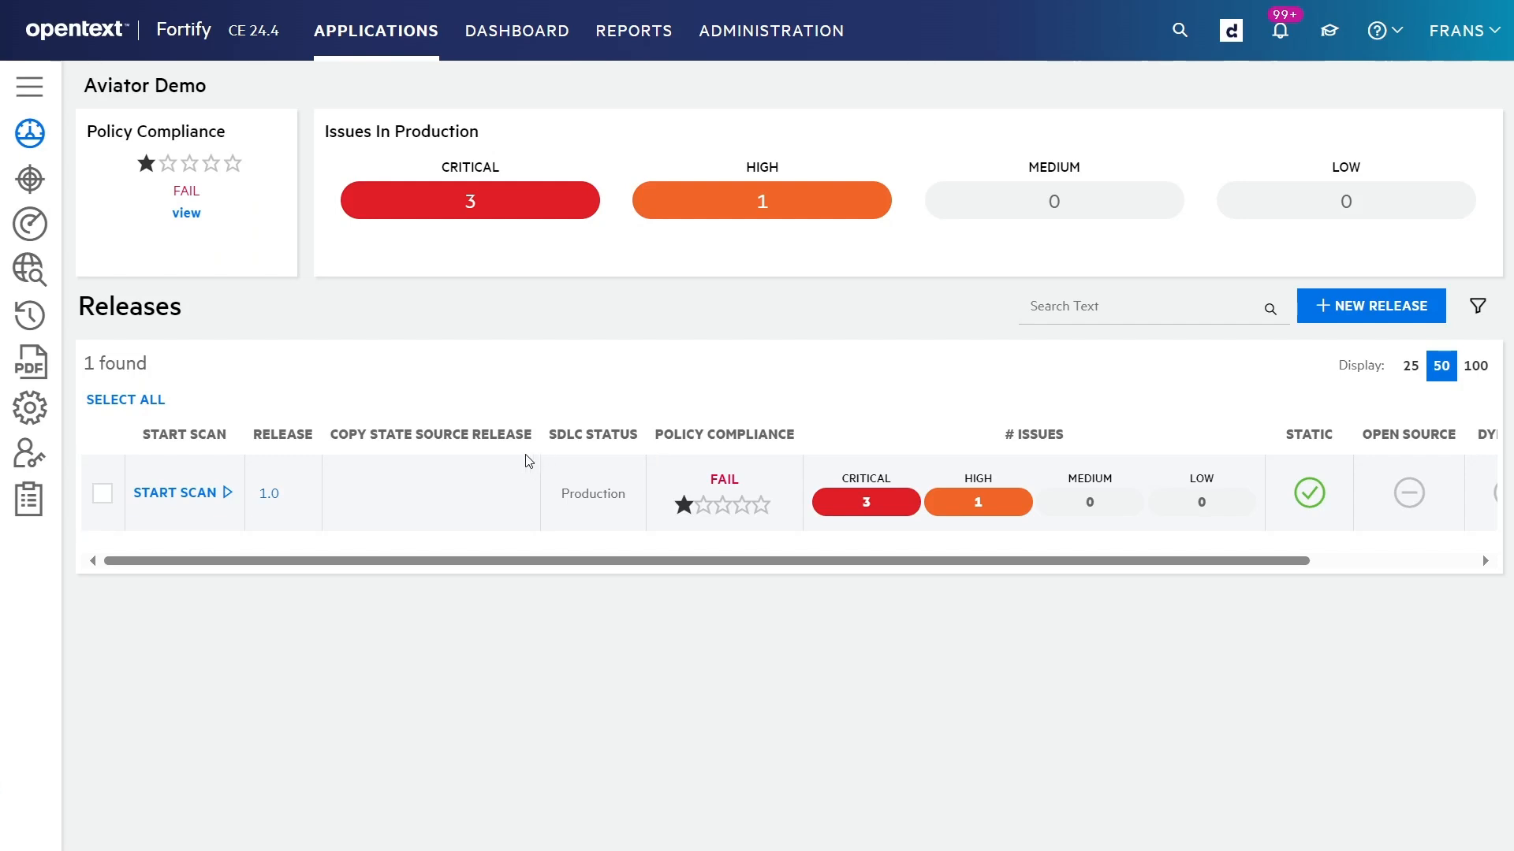
# Enable Fortify Aviator in release 1.0's static scan setup, accept the disclaimer, and save
pyautogui.click(175, 492)
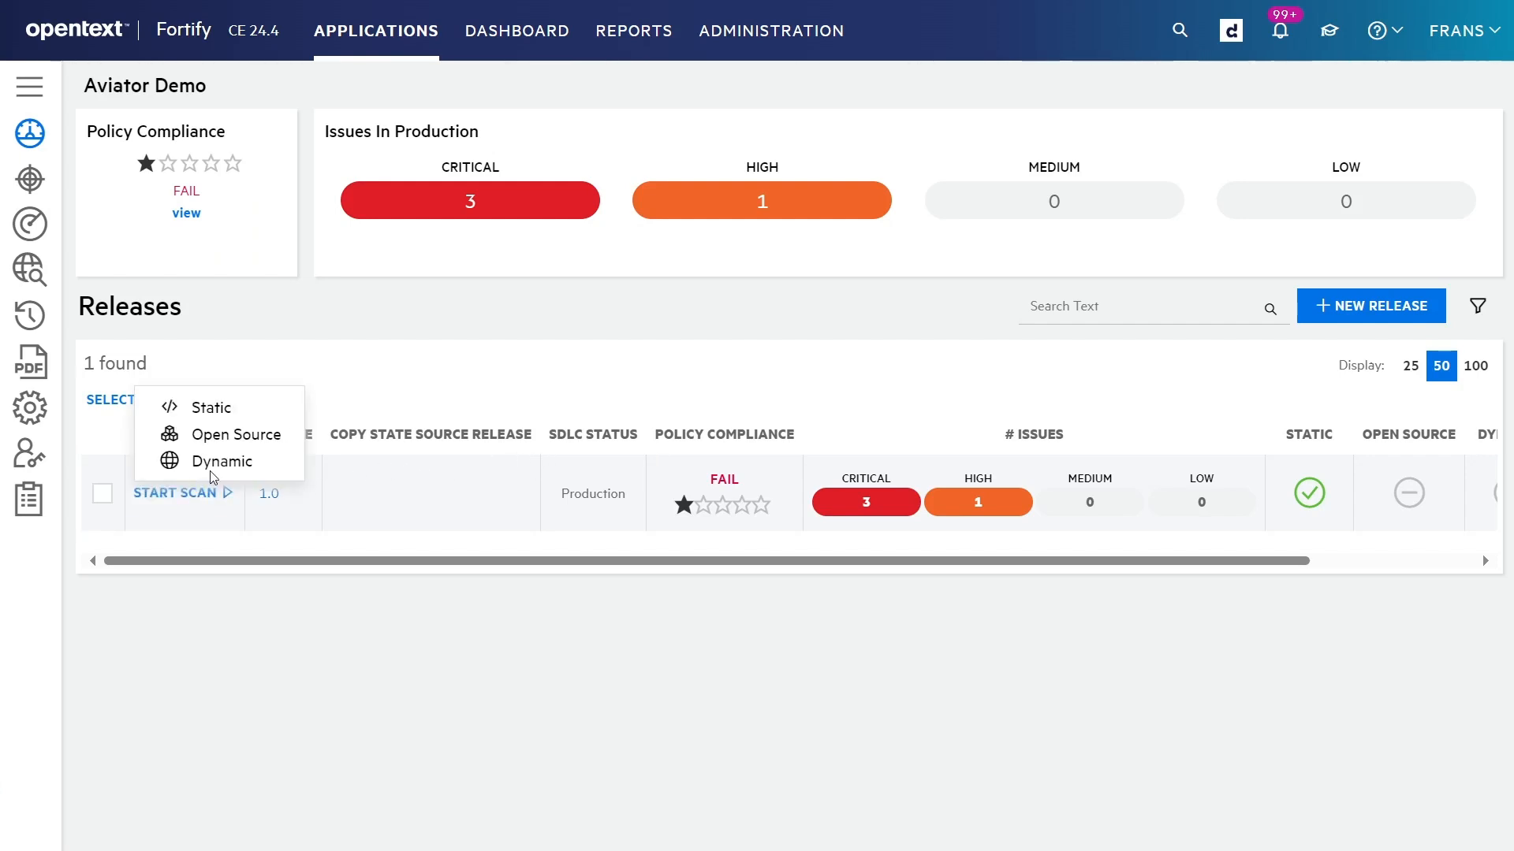
pyautogui.click(207, 407)
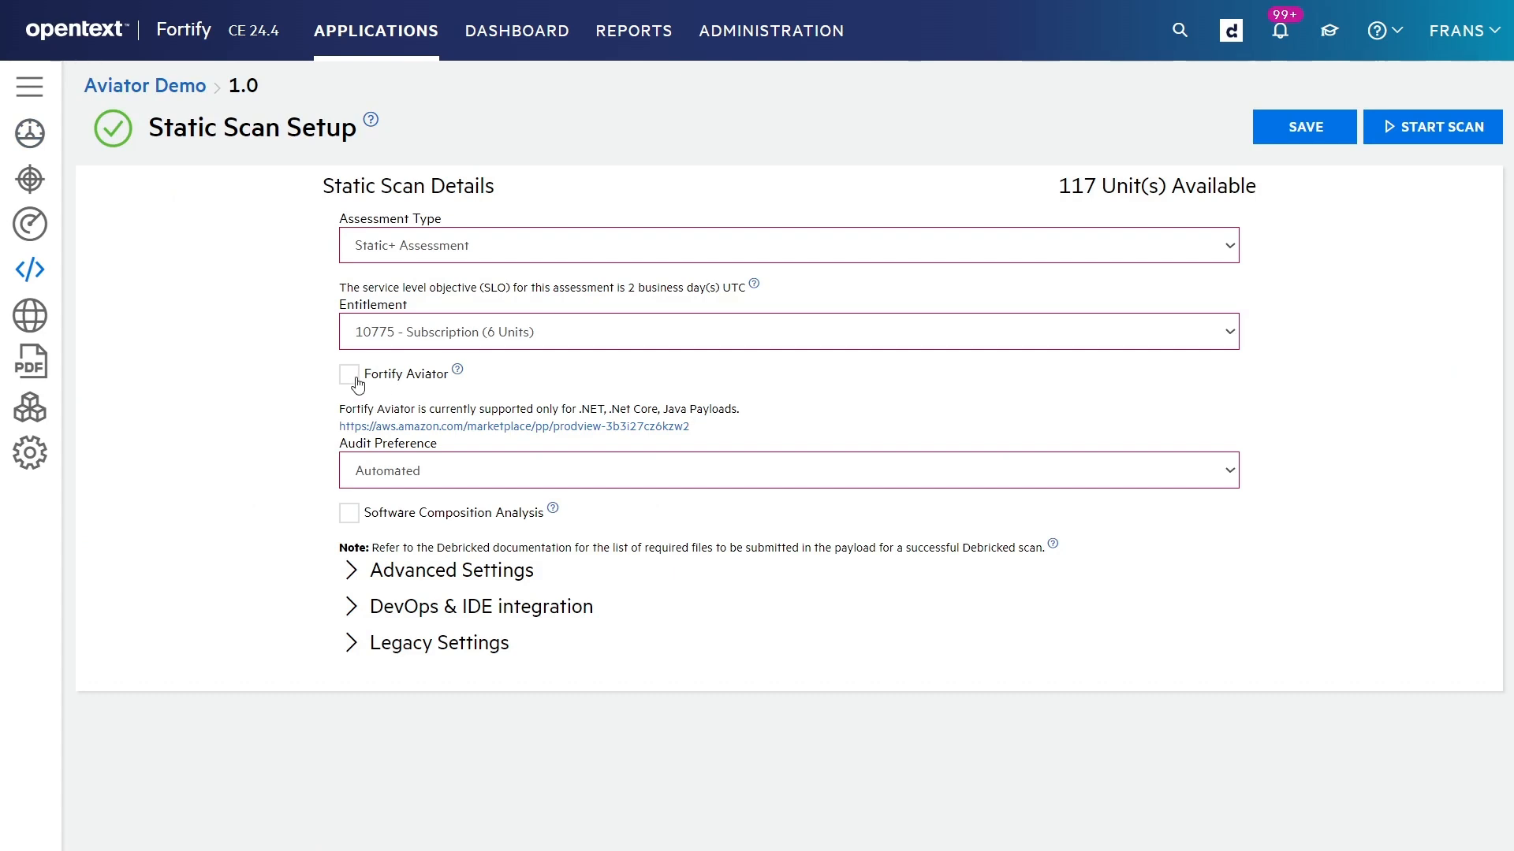
pyautogui.click(348, 374)
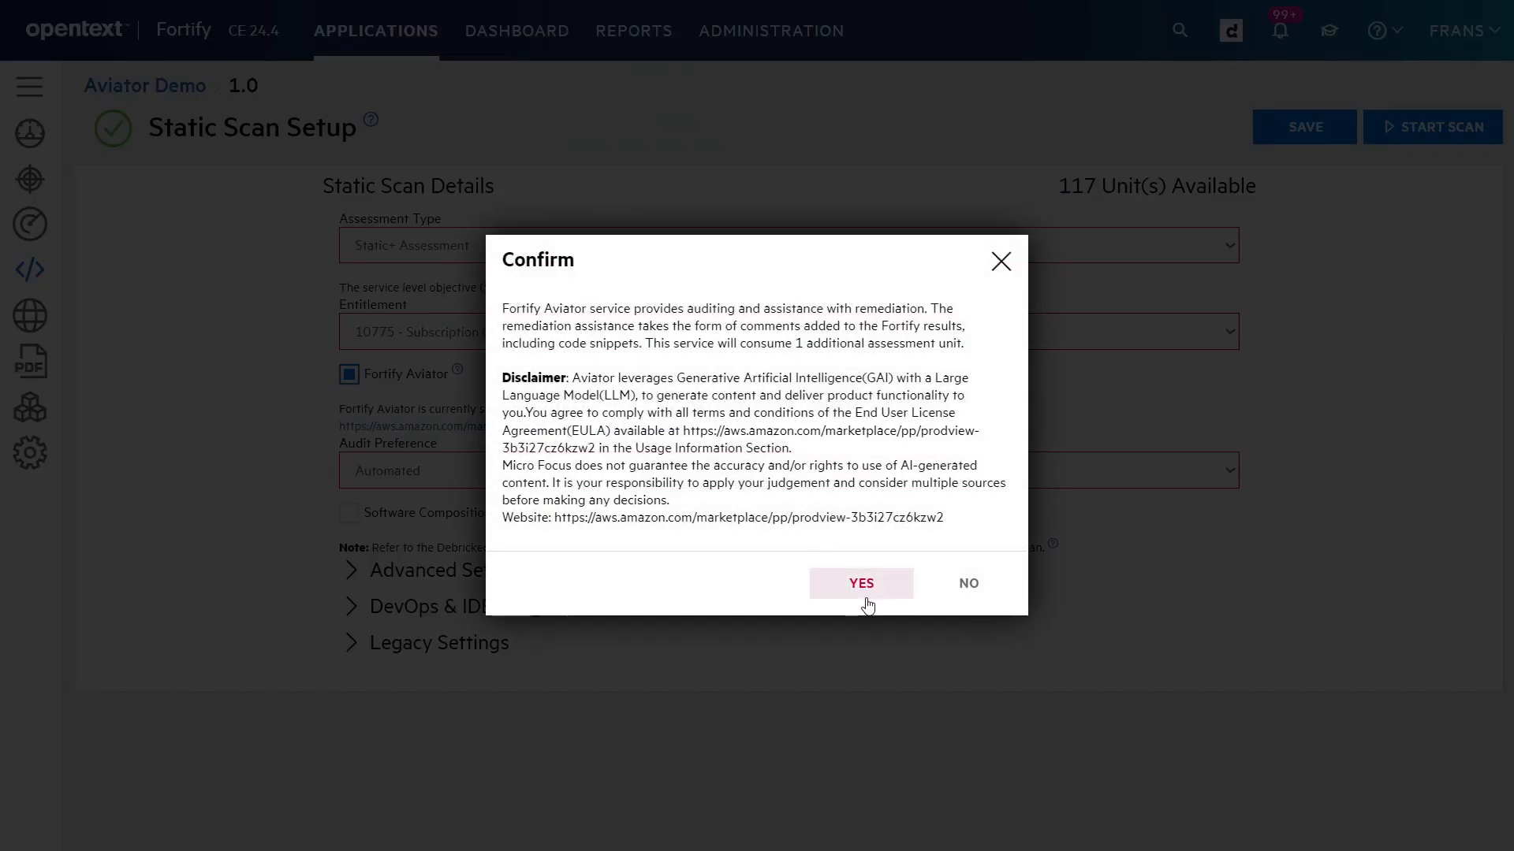
pyautogui.click(860, 582)
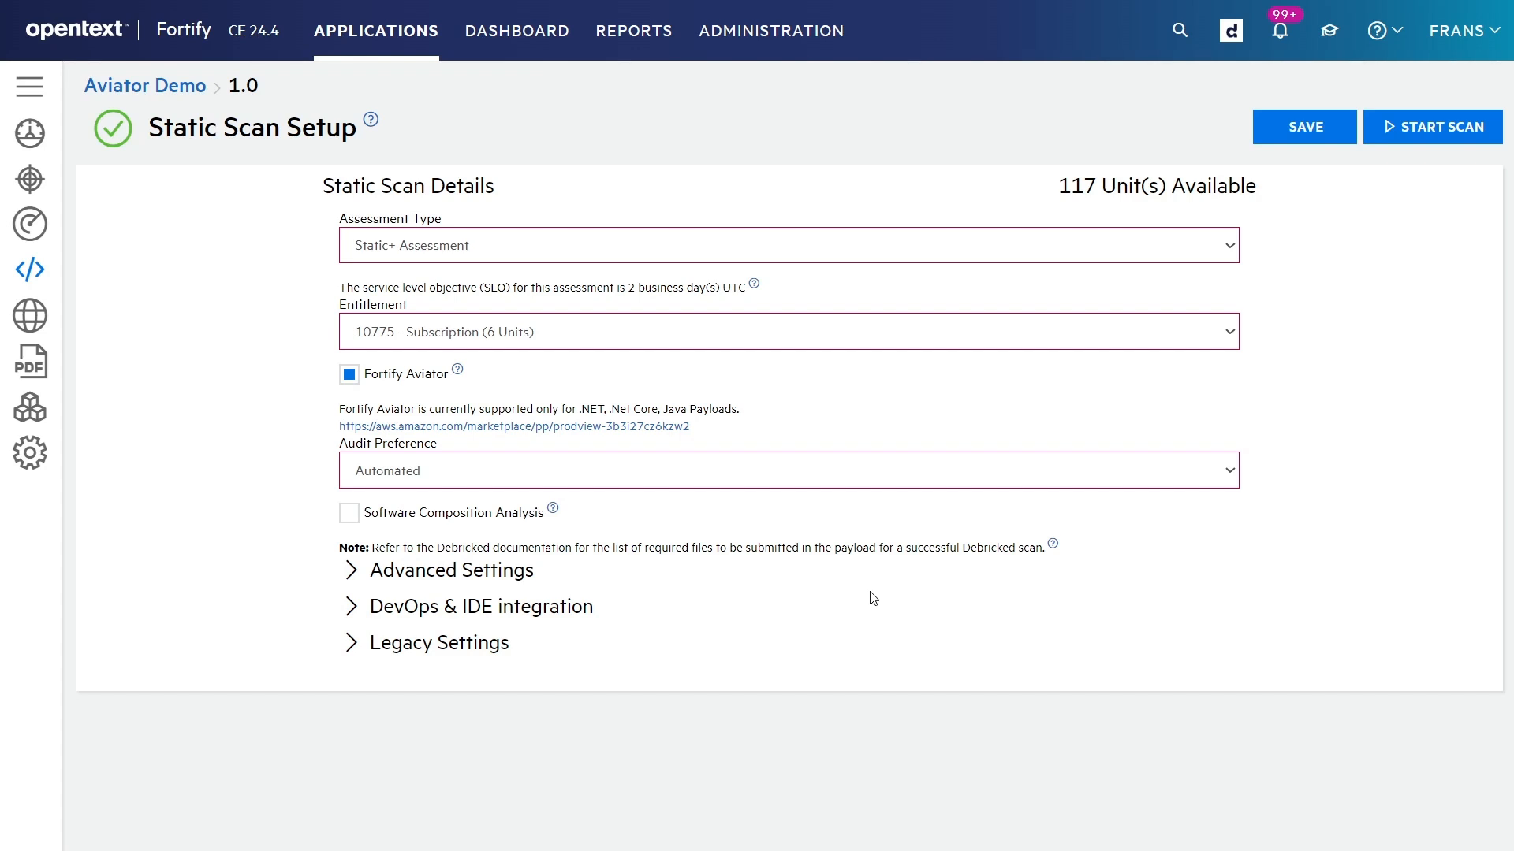
pyautogui.moveTo(1190, 173)
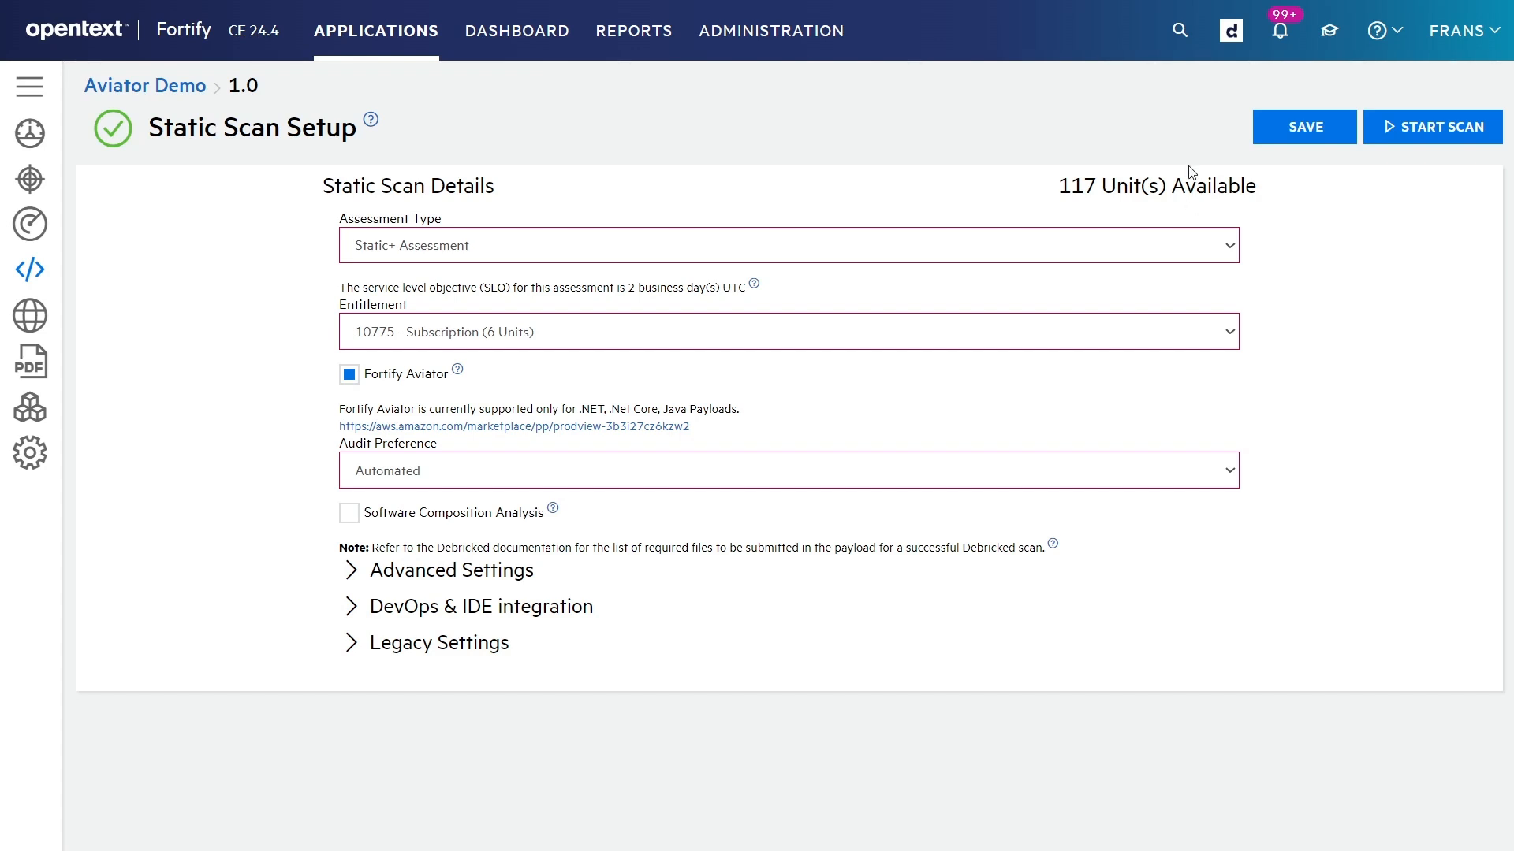
pyautogui.click(1304, 126)
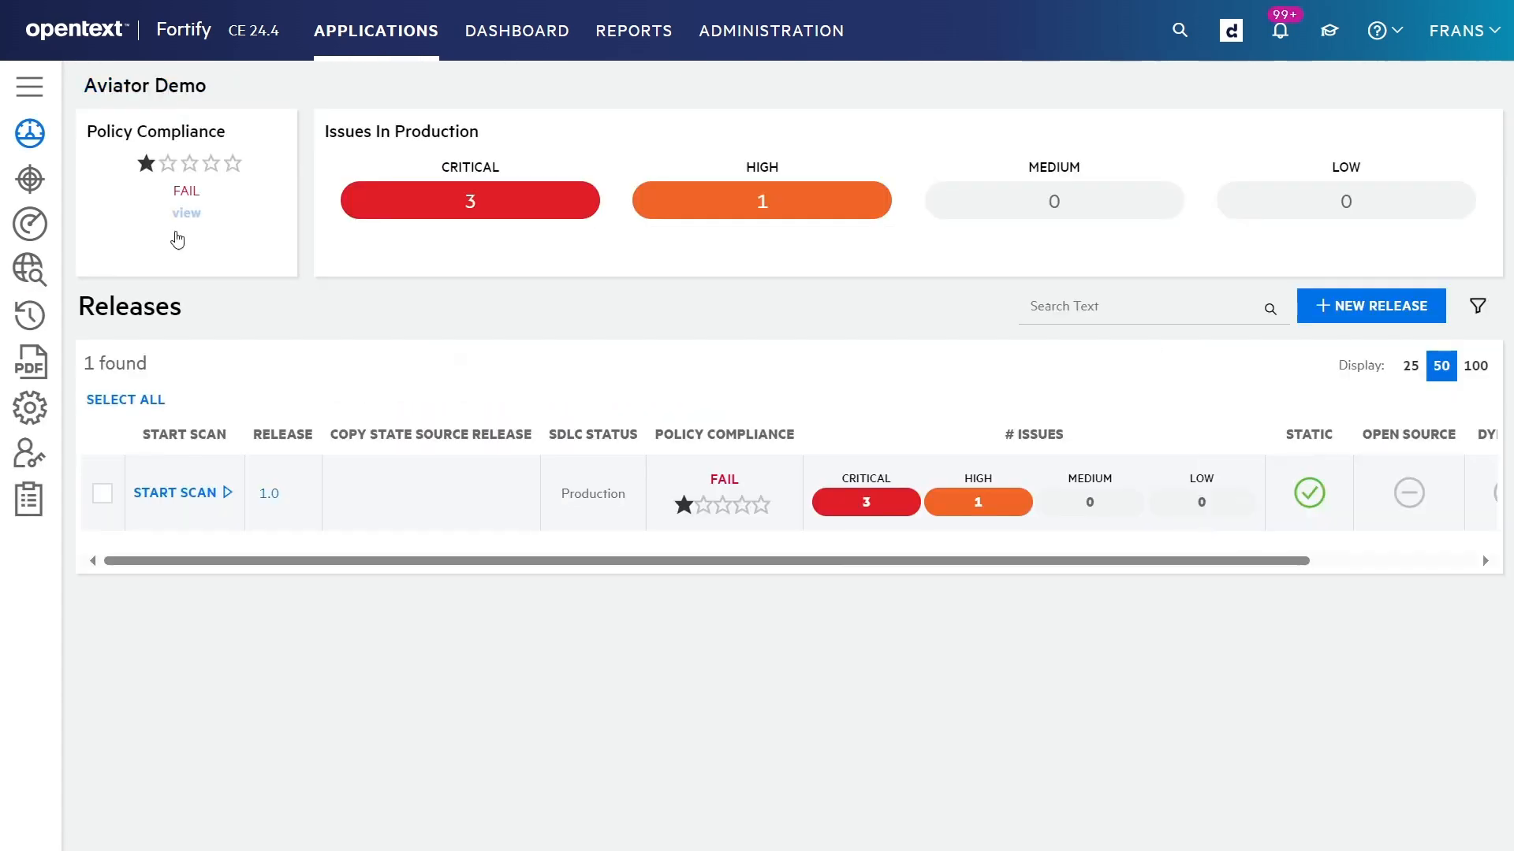
# Open release 1.0's details and include suppressed issues, showing 4 critical and 3 high
pyautogui.click(268, 493)
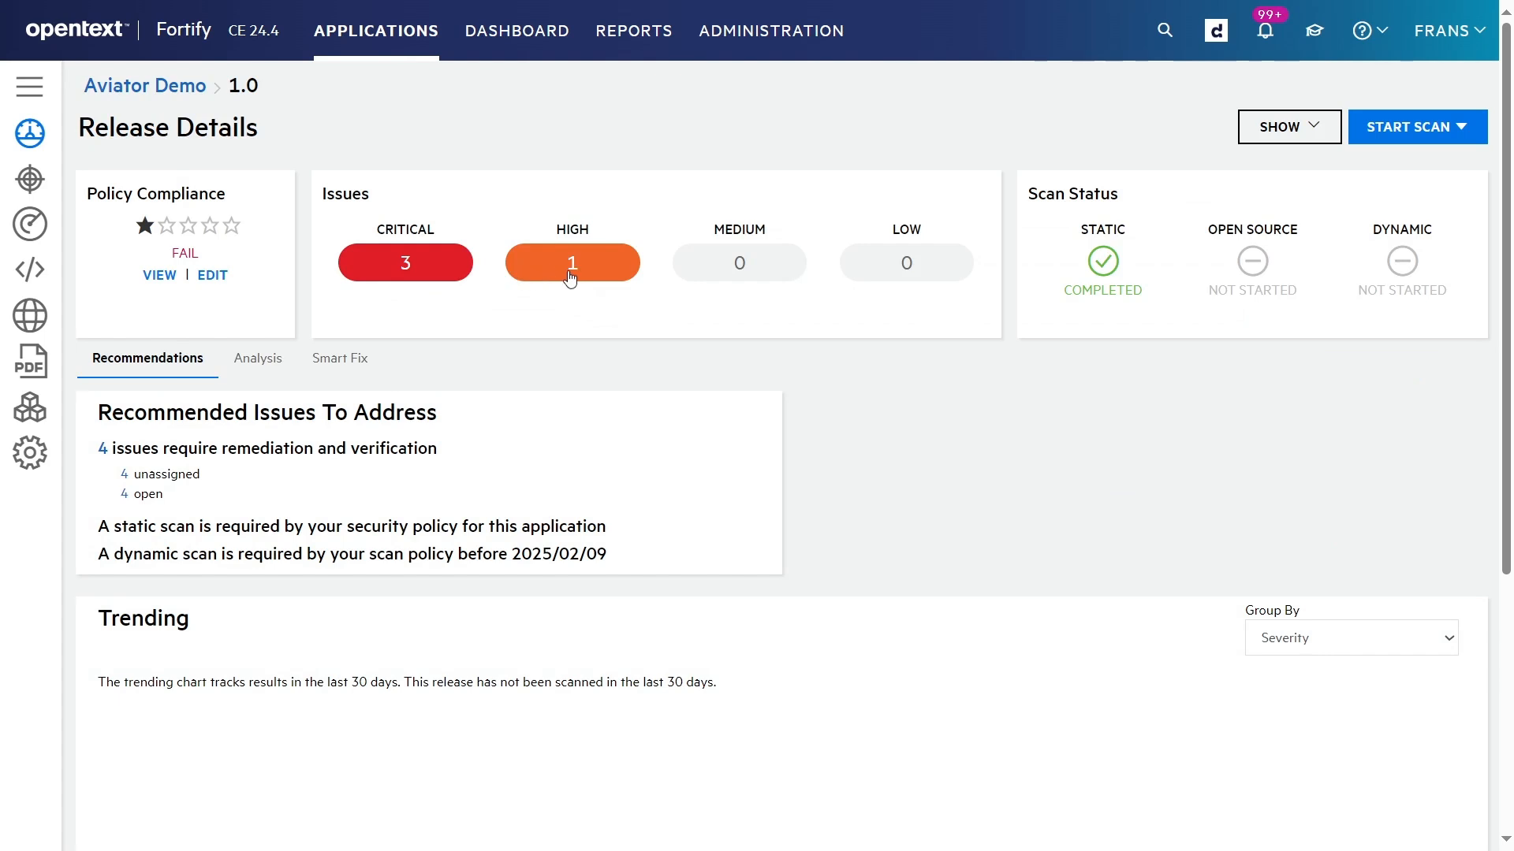
pyautogui.moveTo(579, 279)
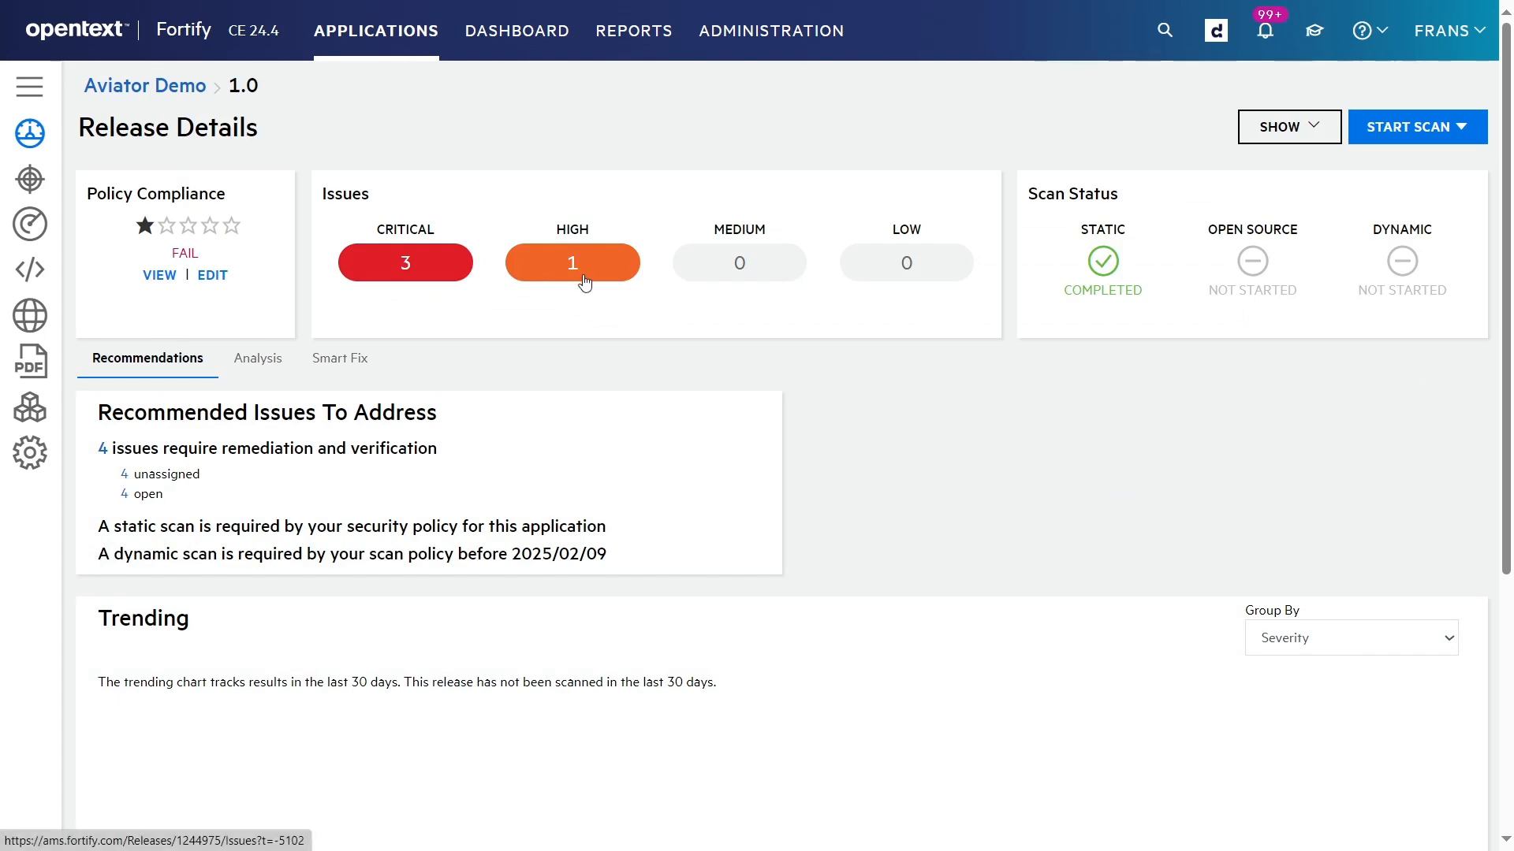
pyautogui.moveTo(637, 283)
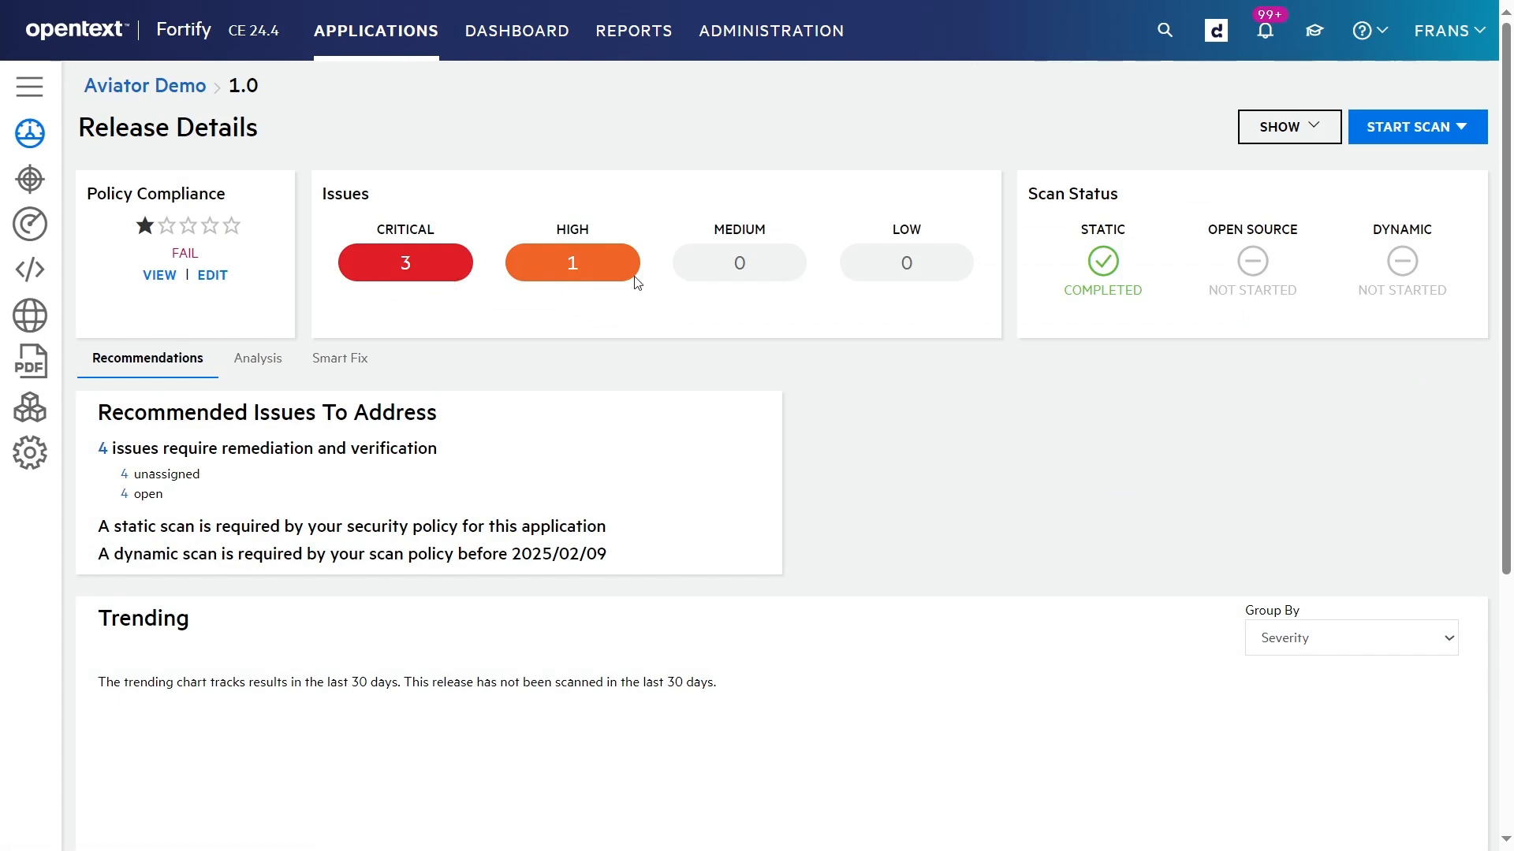
pyautogui.moveTo(1047, 338)
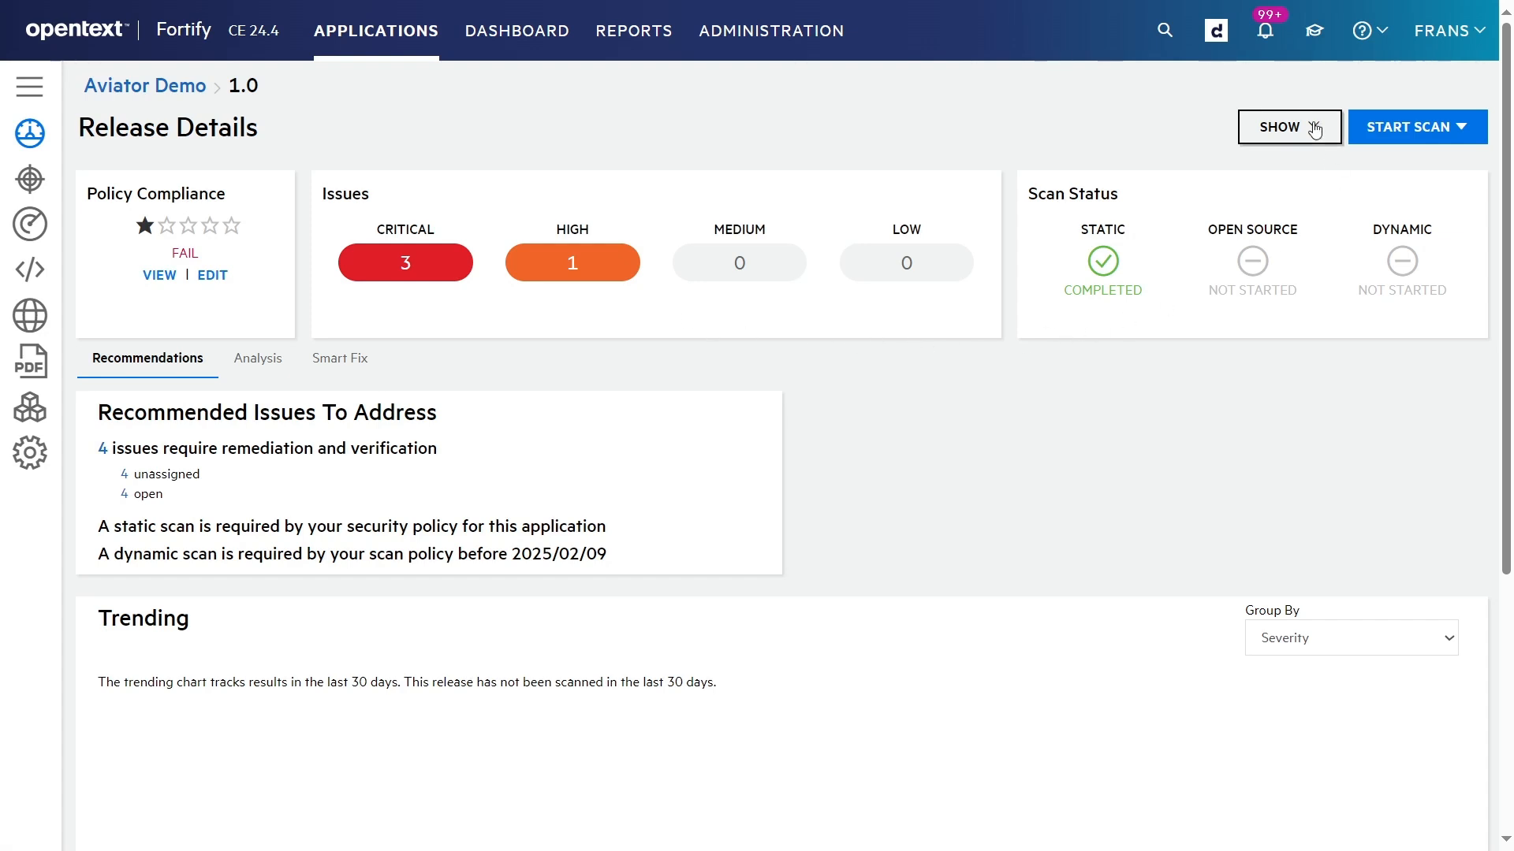
pyautogui.click(1287, 126)
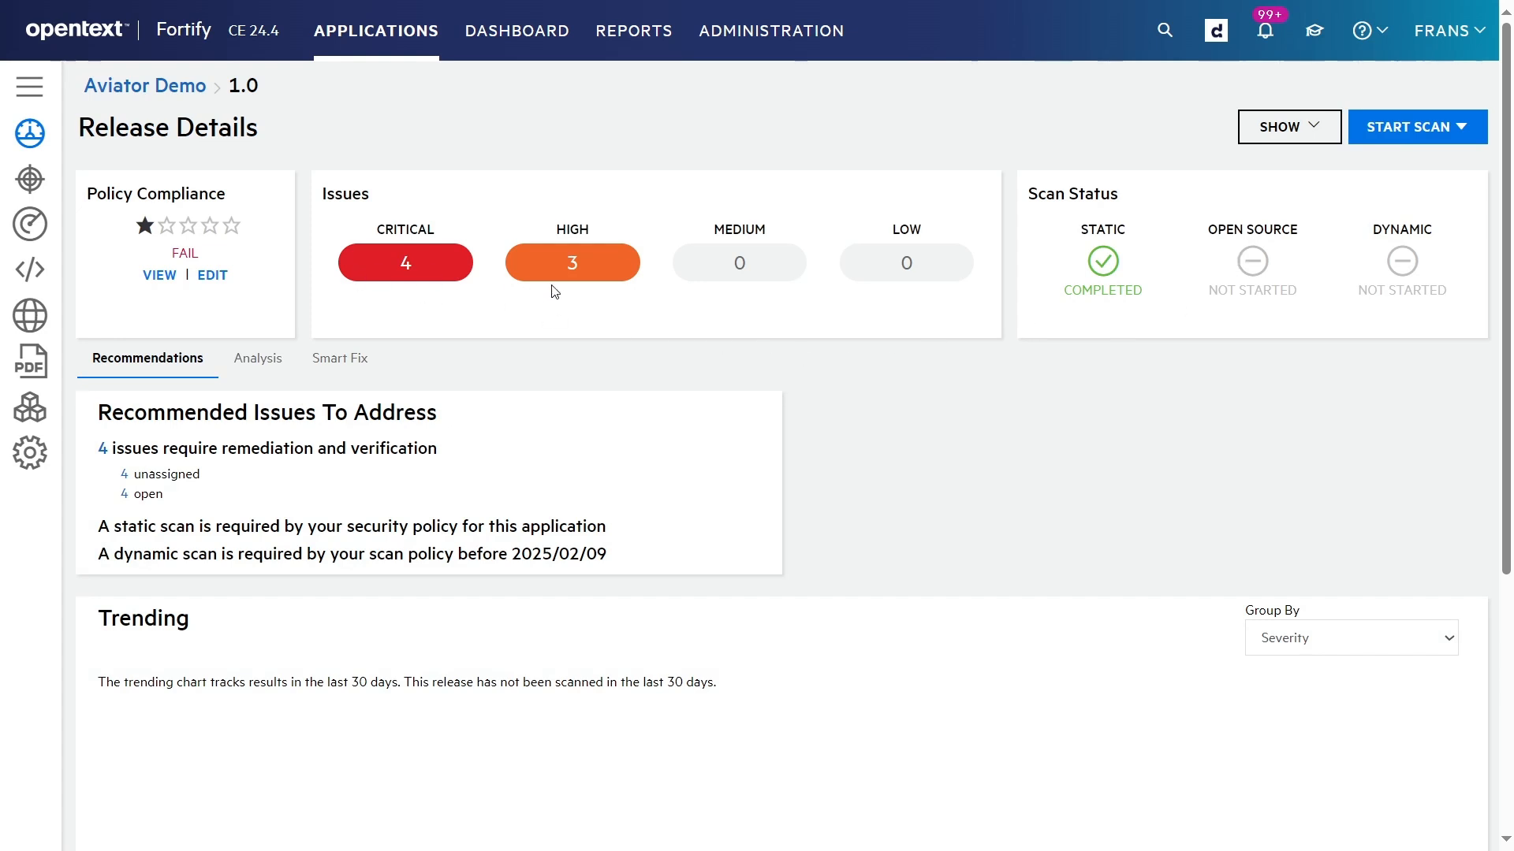
pyautogui.moveTo(126, 168)
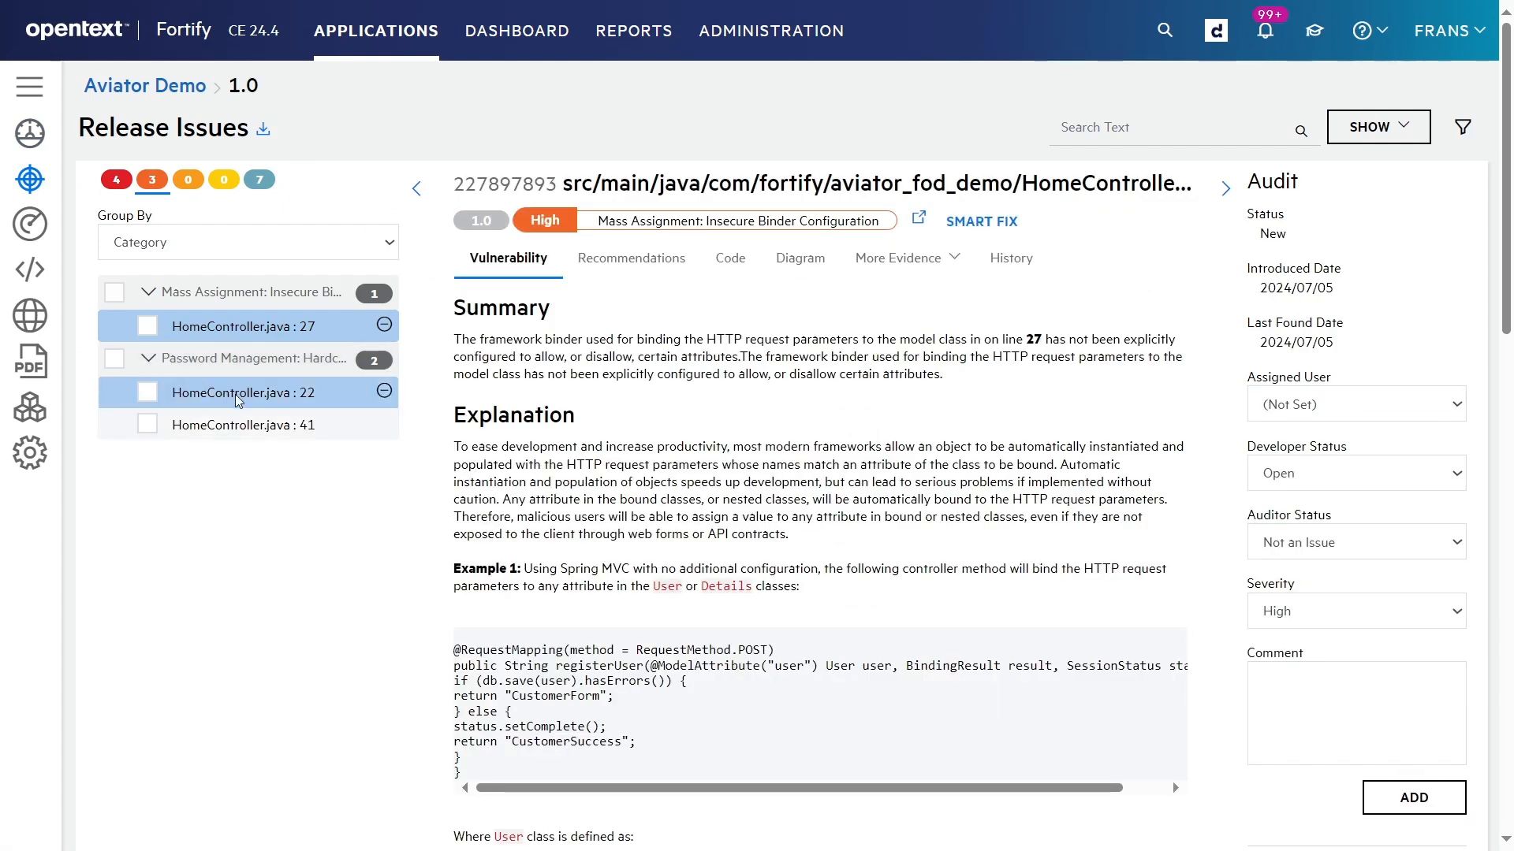
# Open the HomeController.java:22 hardcoded password finding, collapsing the issue list and Audit panel
pyautogui.click(244, 392)
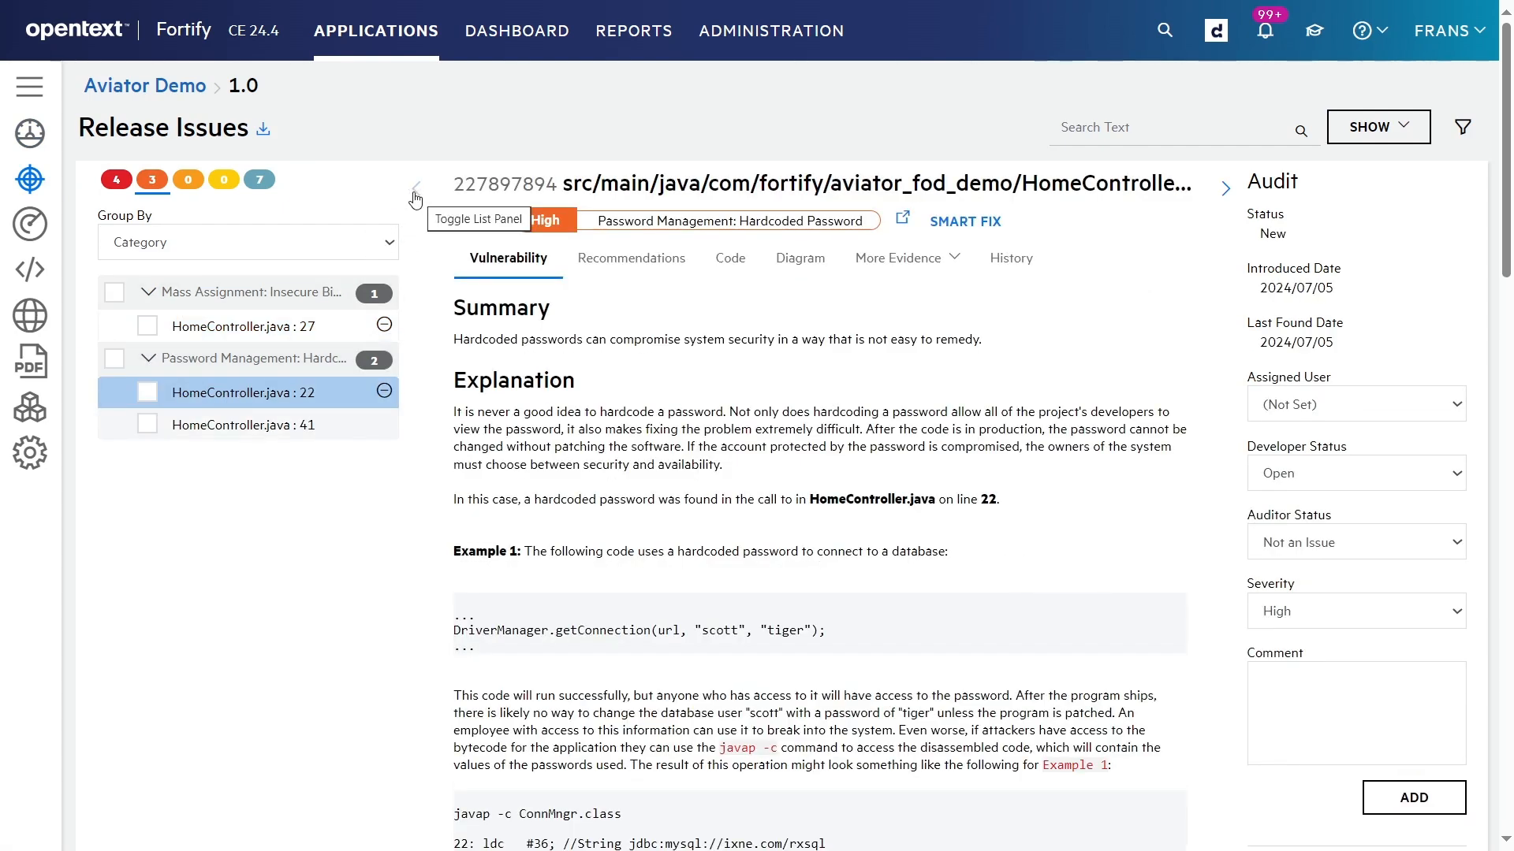
pyautogui.click(416, 190)
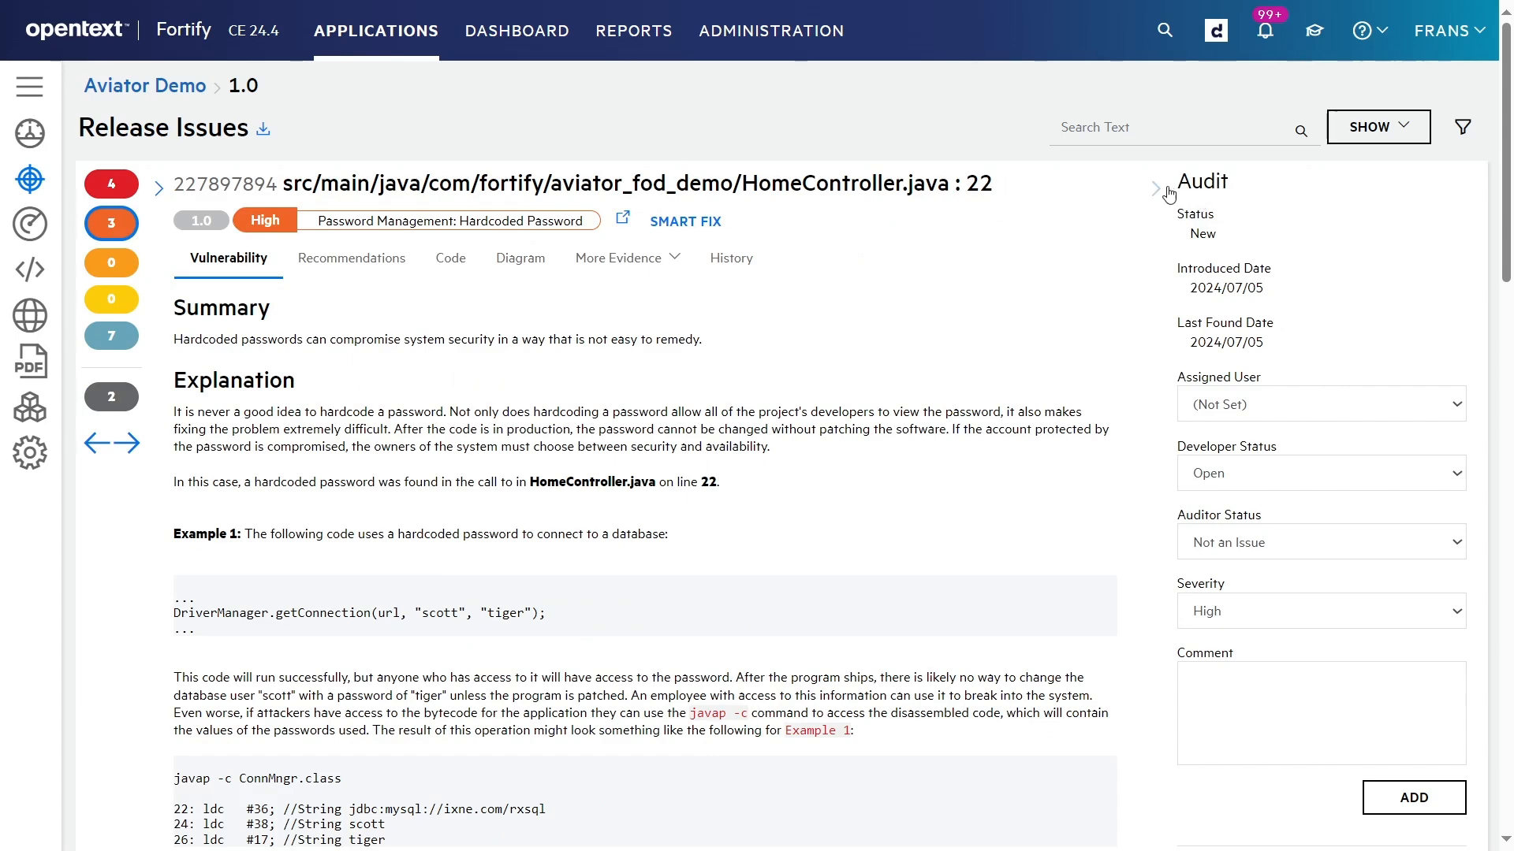
pyautogui.click(450, 258)
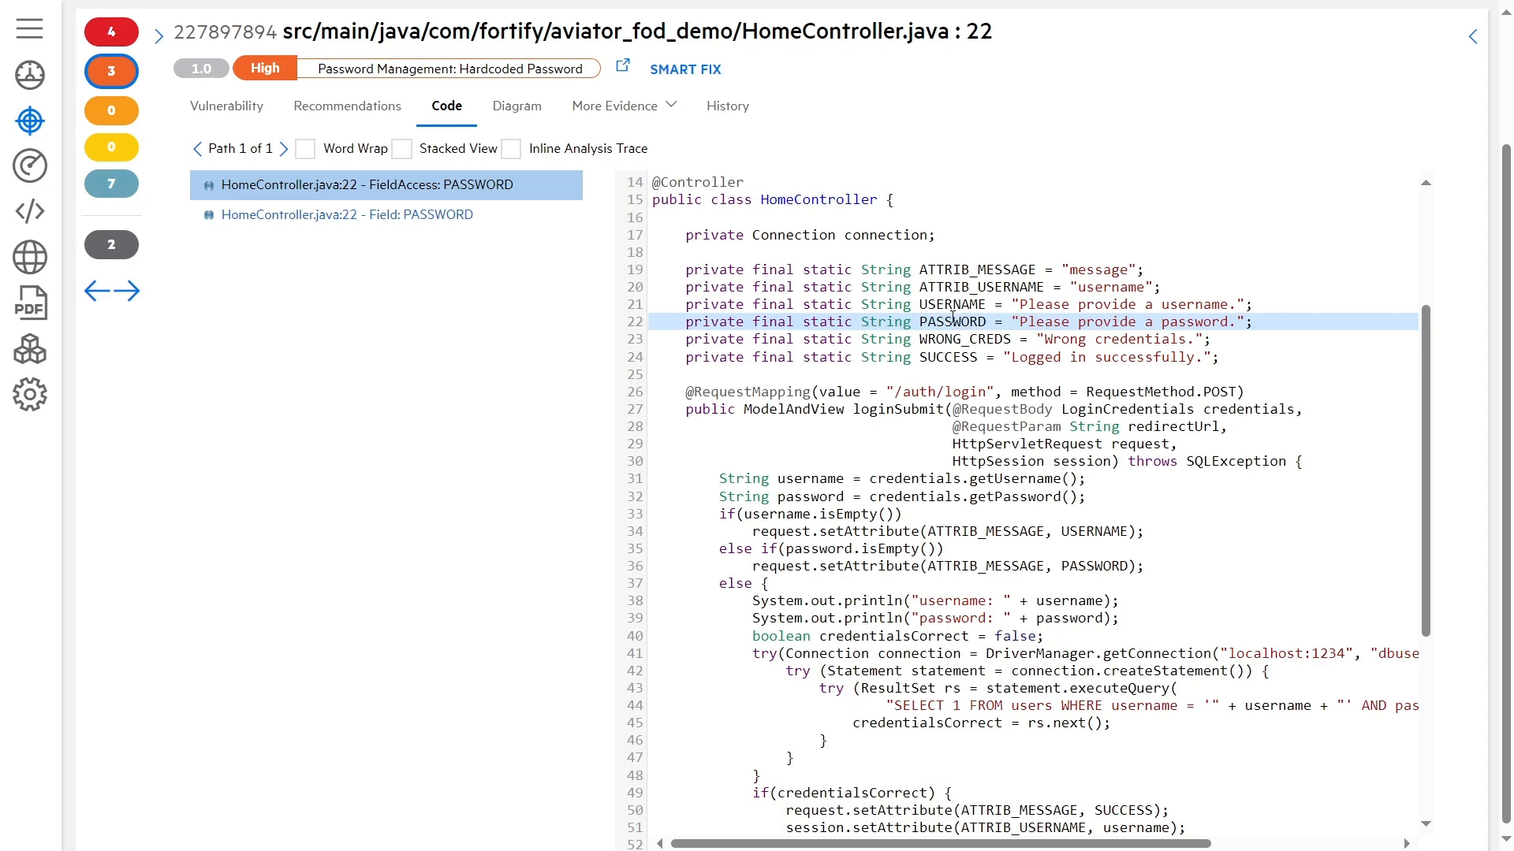
pyautogui.moveTo(1014, 321)
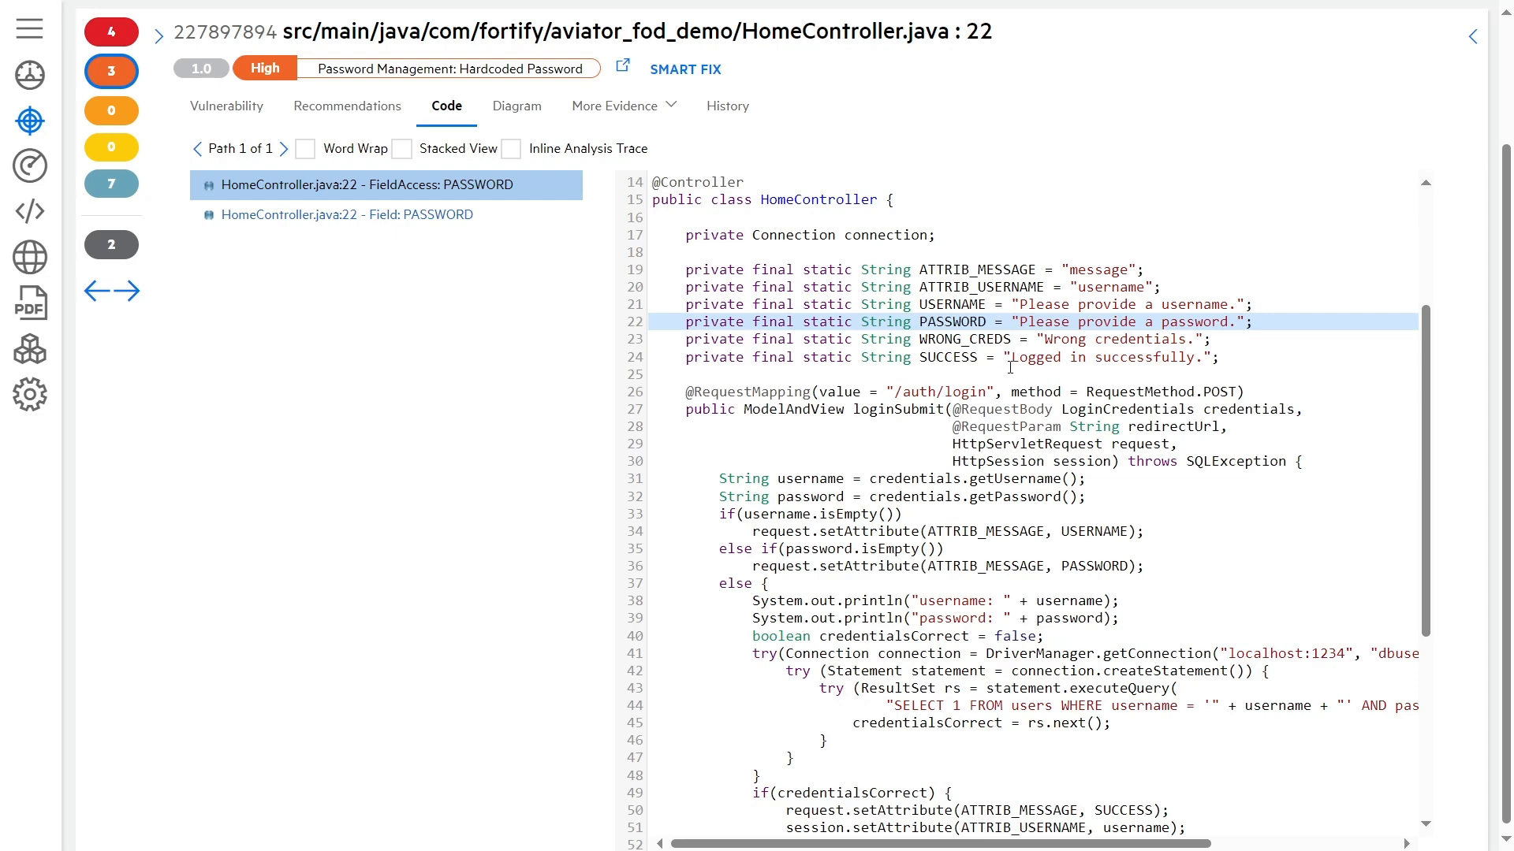
# Show the finding's History and scroll to Fortify Aviator's 'Not an Issue' entries
pyautogui.click(726, 107)
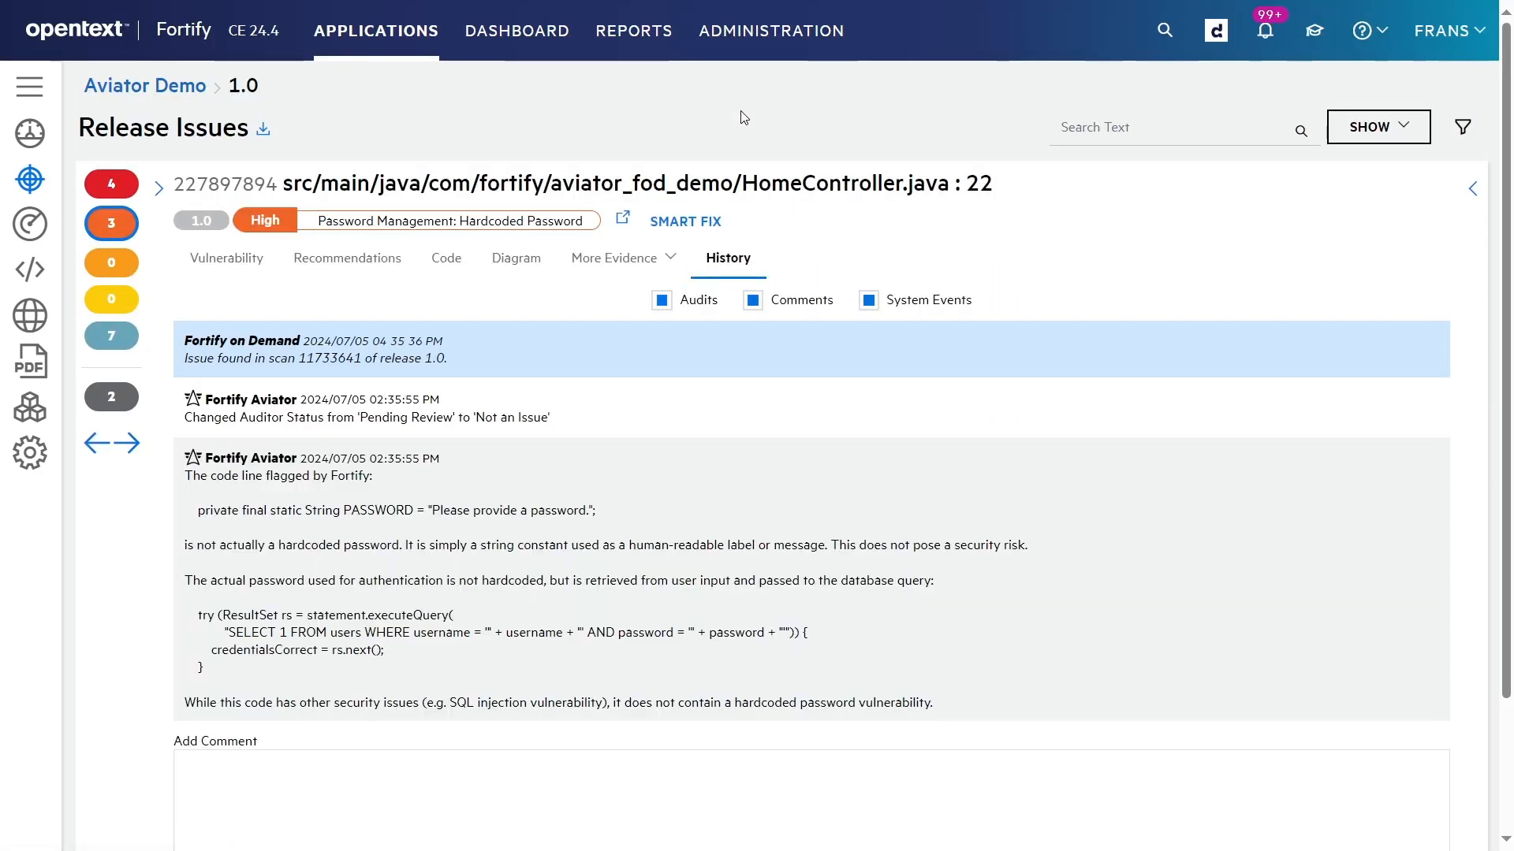
pyautogui.scroll(-3)
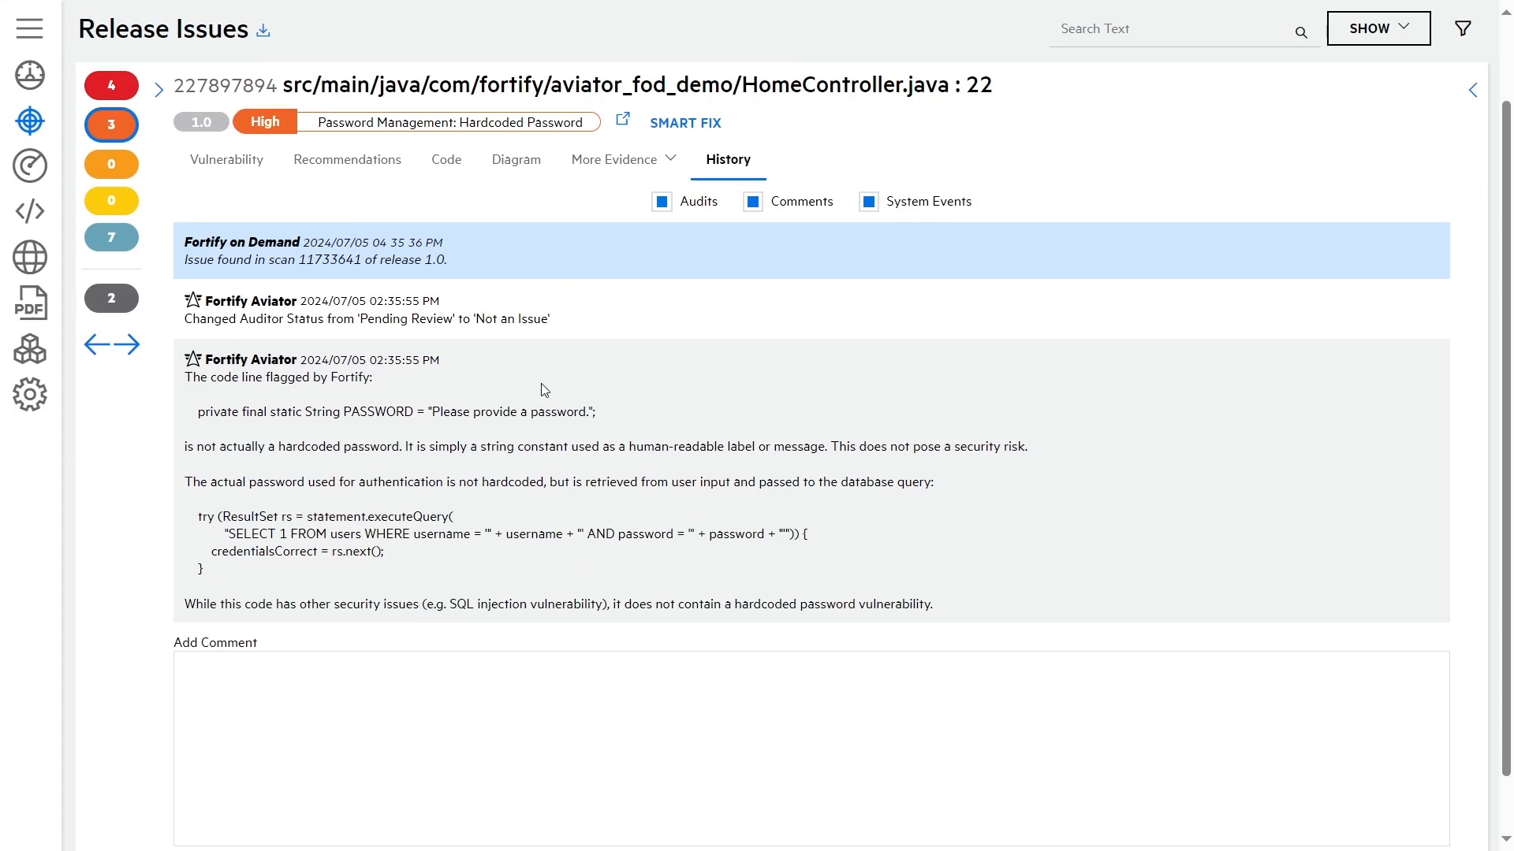
pyautogui.moveTo(563, 327)
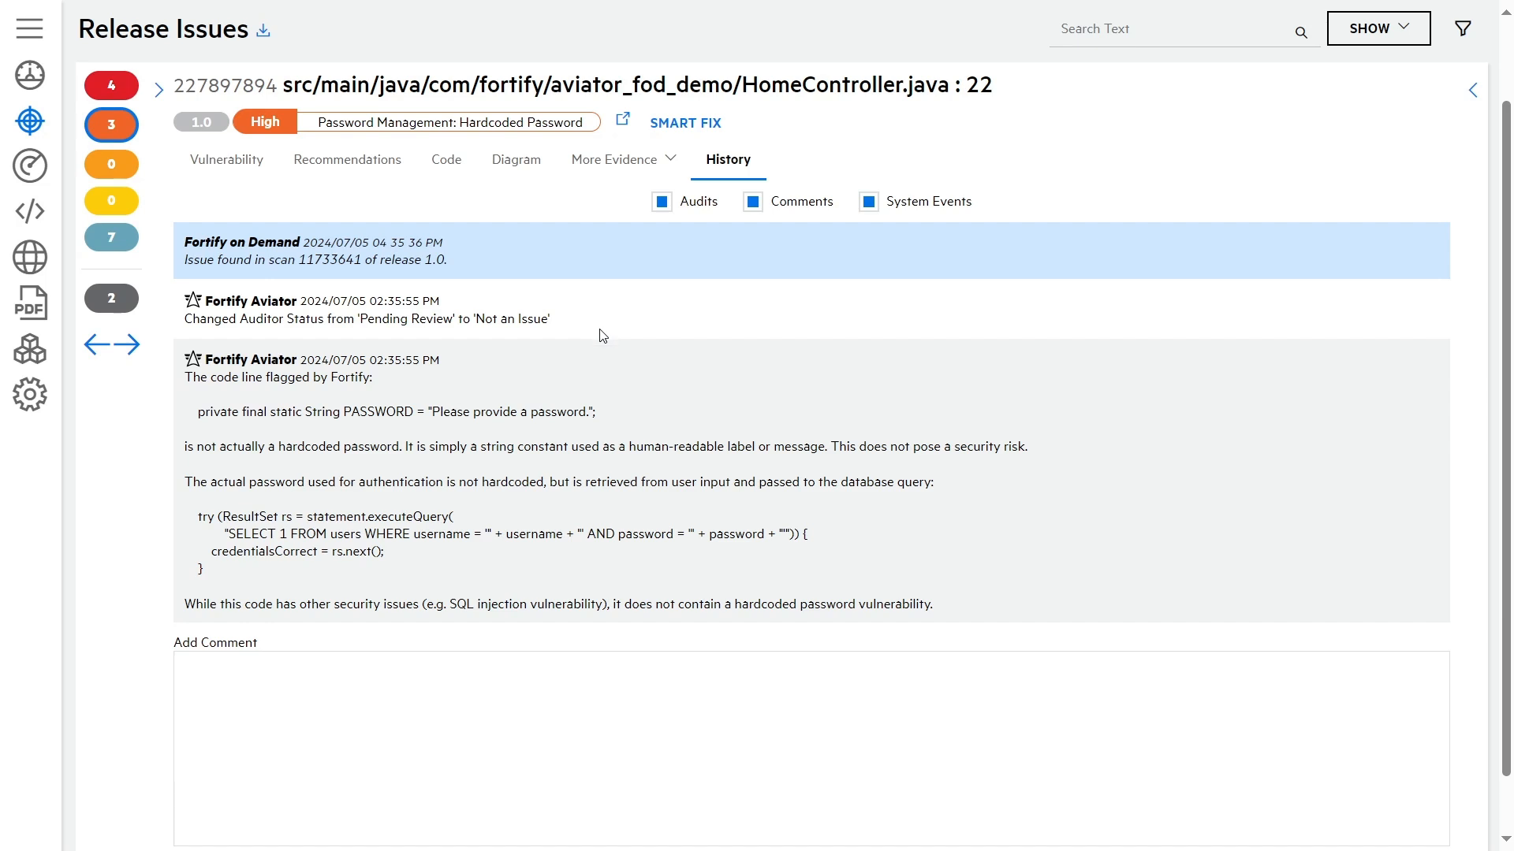
pyautogui.moveTo(500, 375)
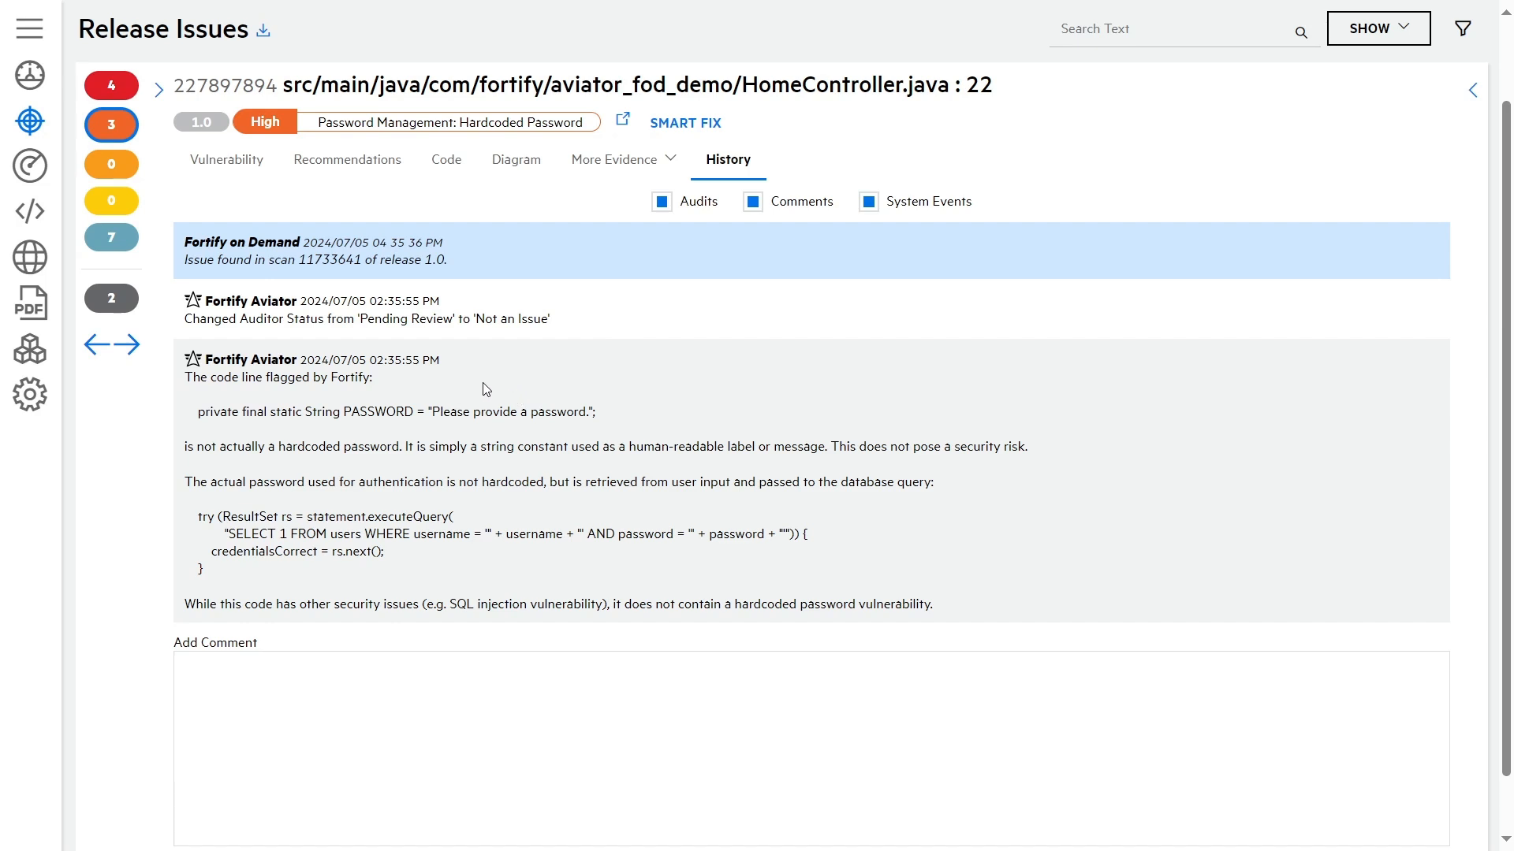
pyautogui.moveTo(212, 403)
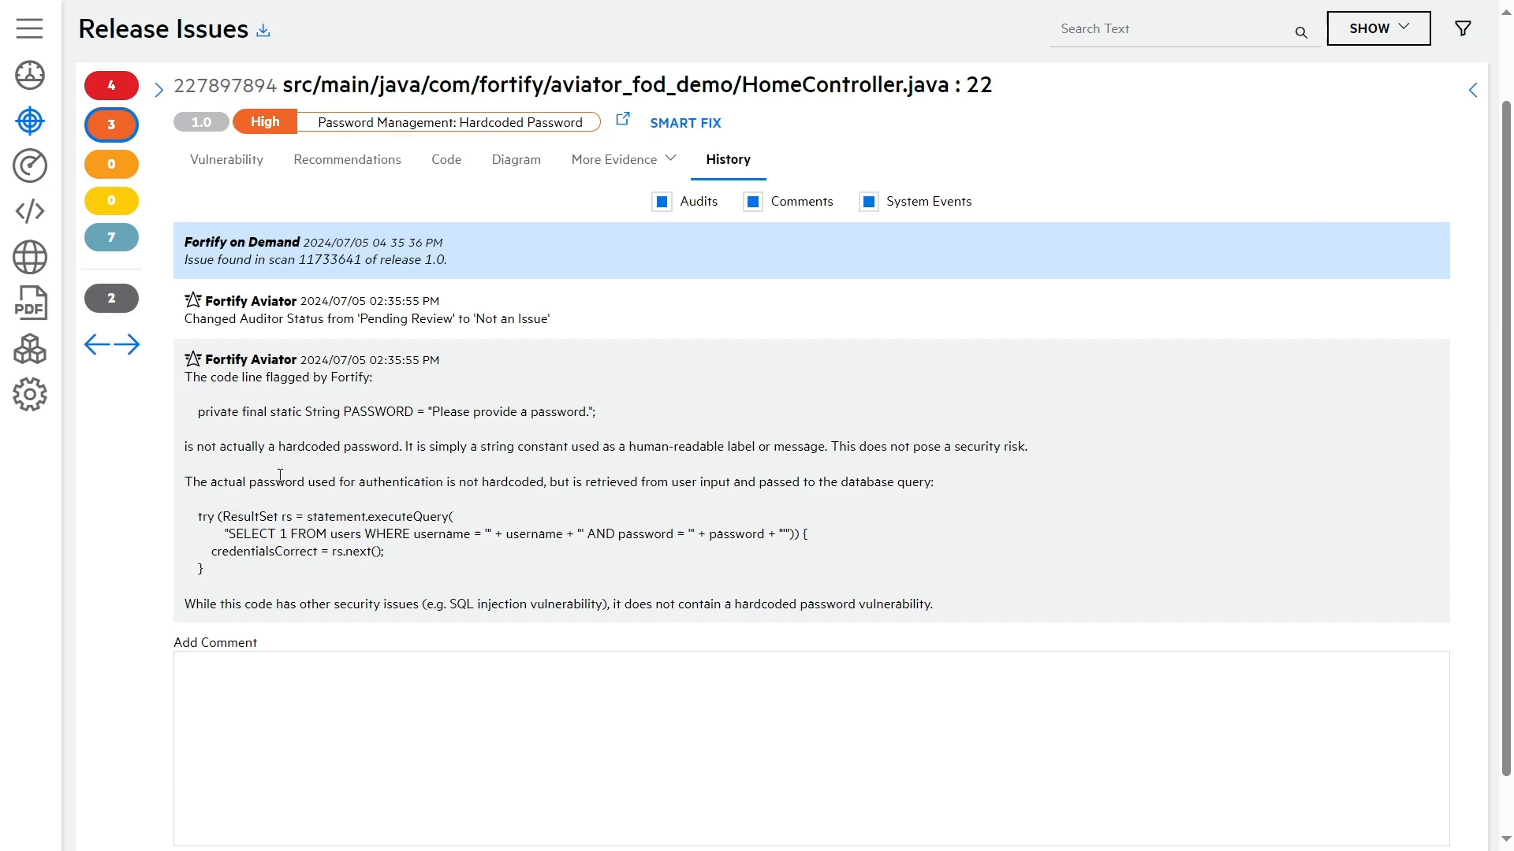
pyautogui.moveTo(418, 473)
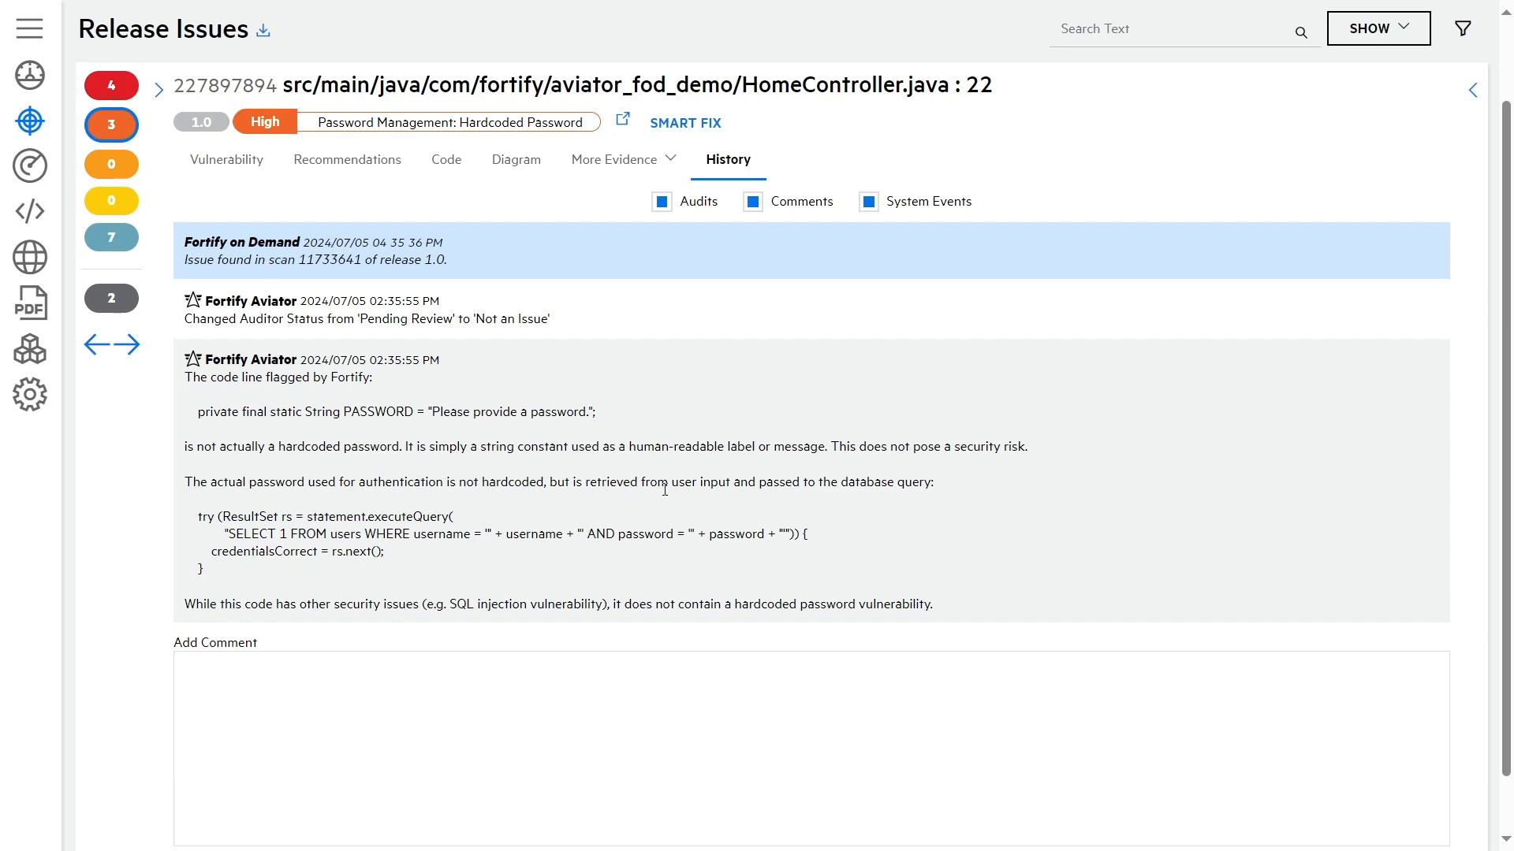
pyautogui.moveTo(823, 490)
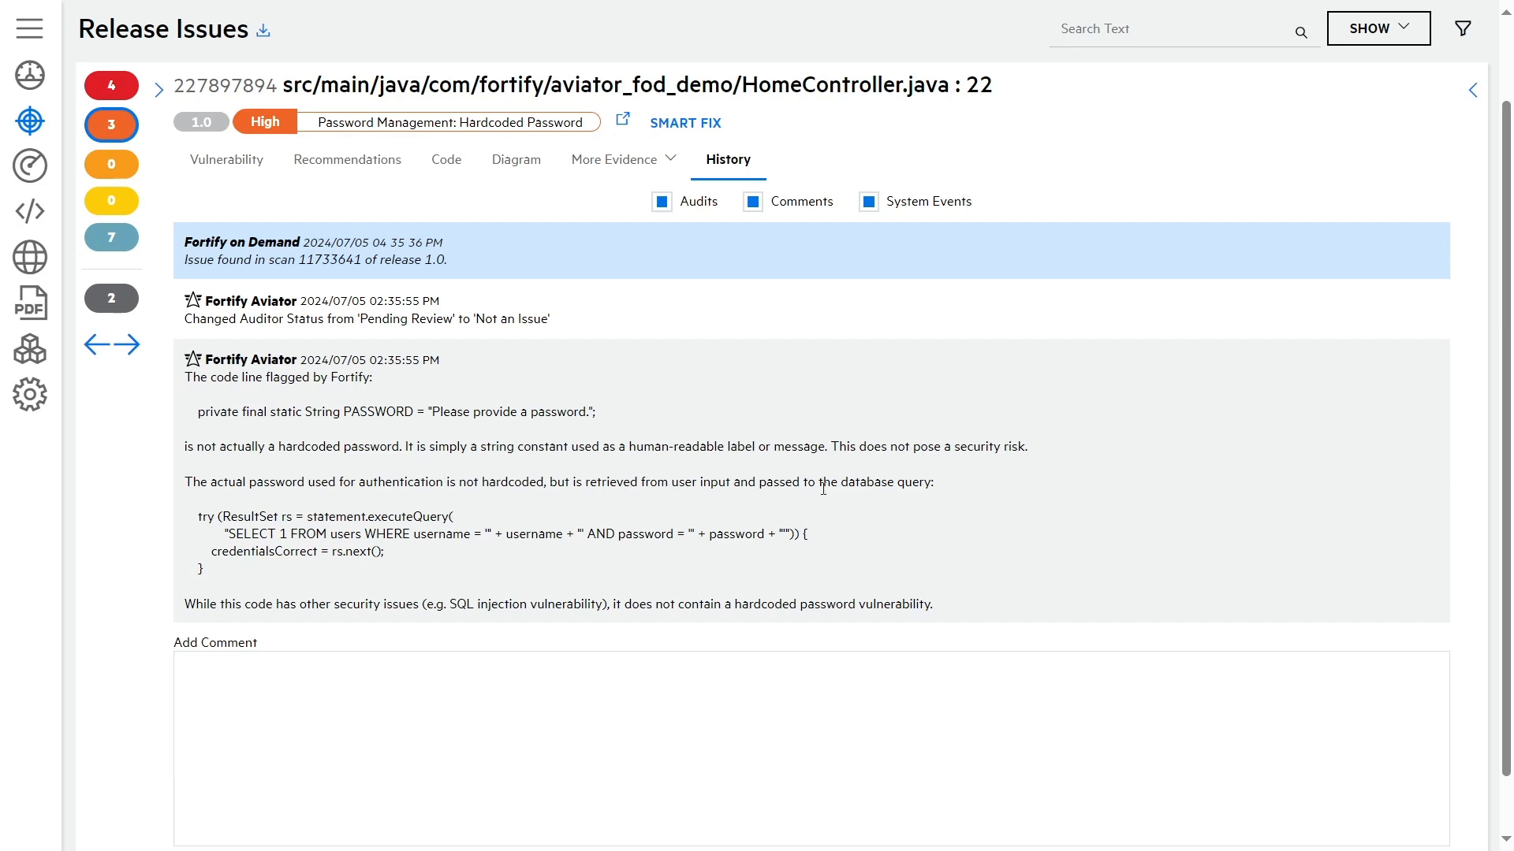
pyautogui.moveTo(821, 485)
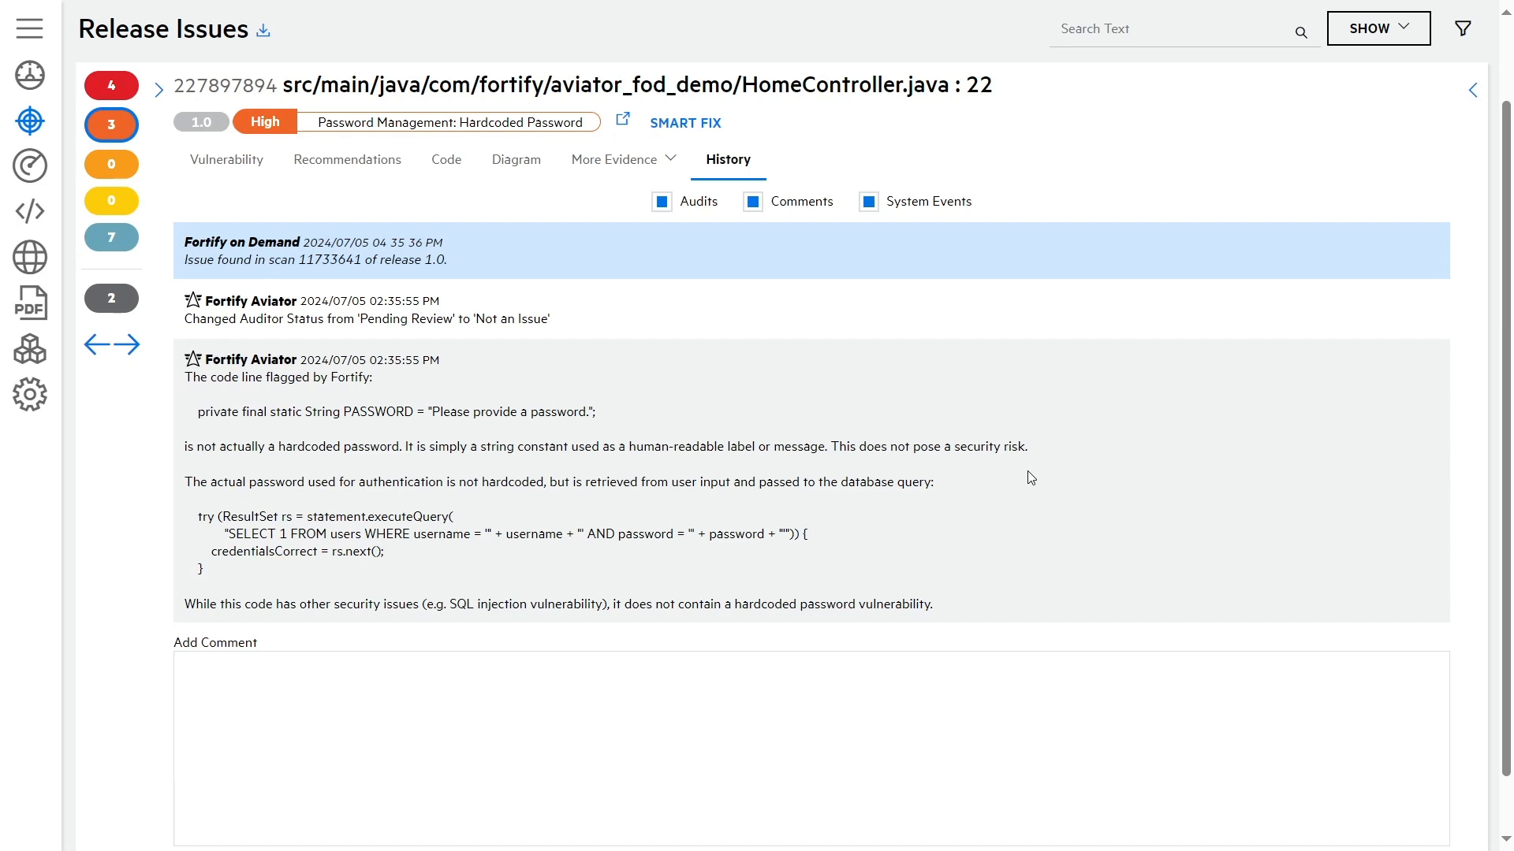
pyautogui.moveTo(1028, 483)
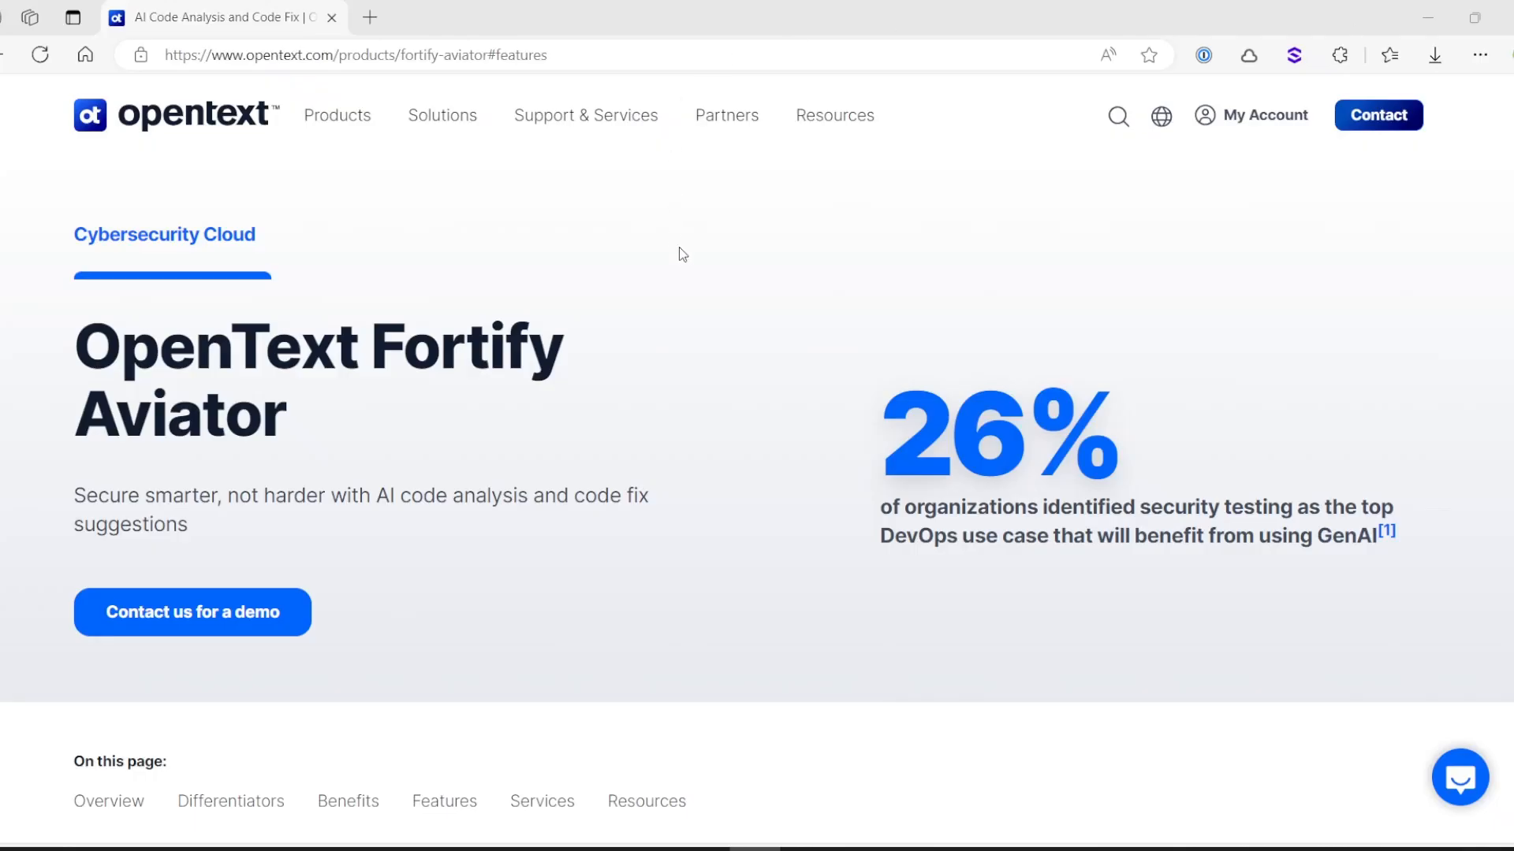
pyautogui.moveTo(711, 259)
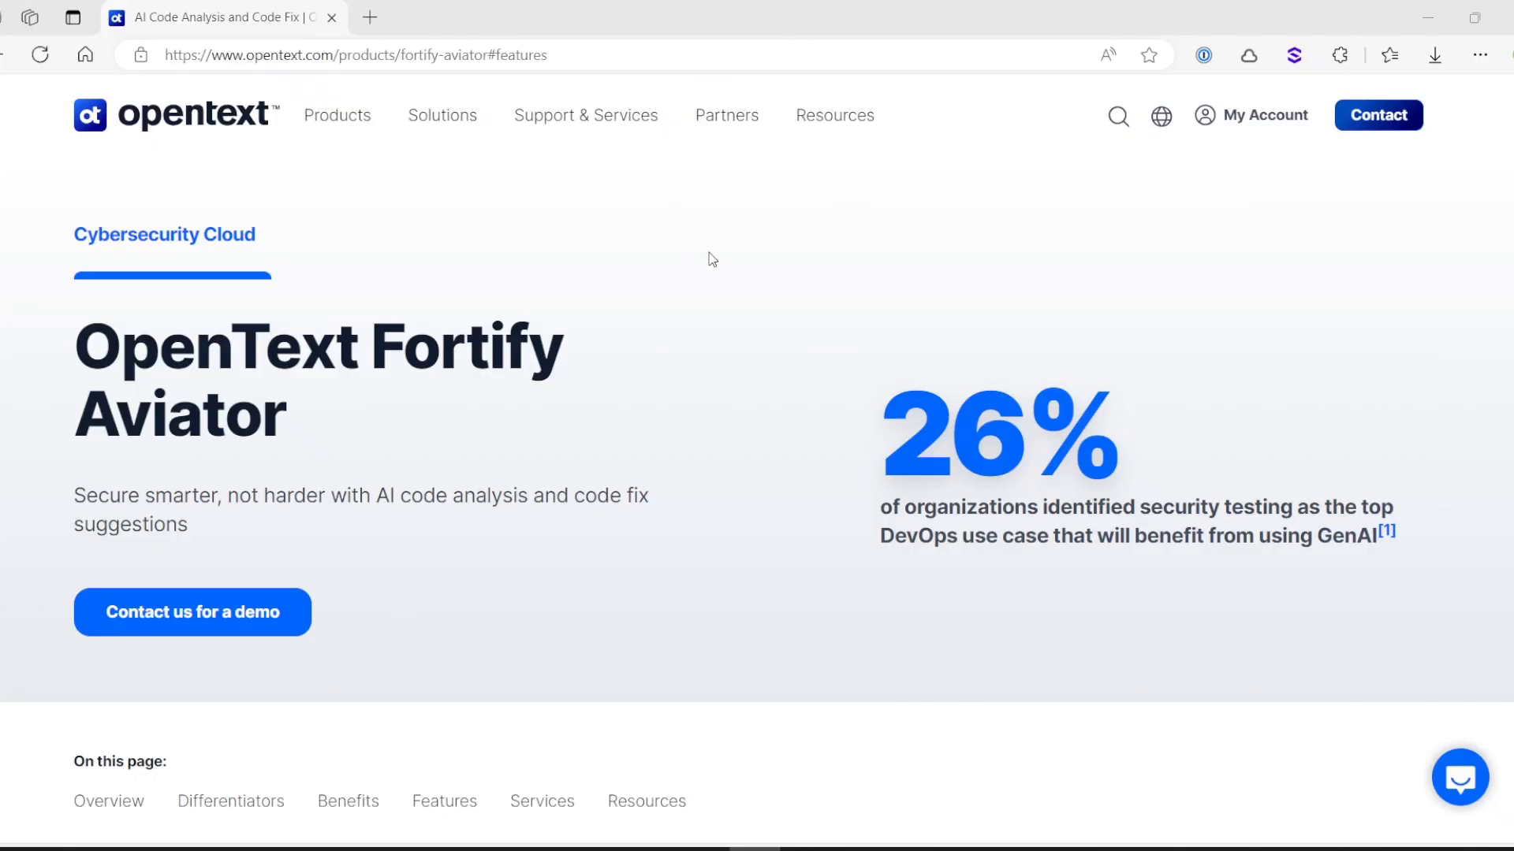
pyautogui.moveTo(657, 378)
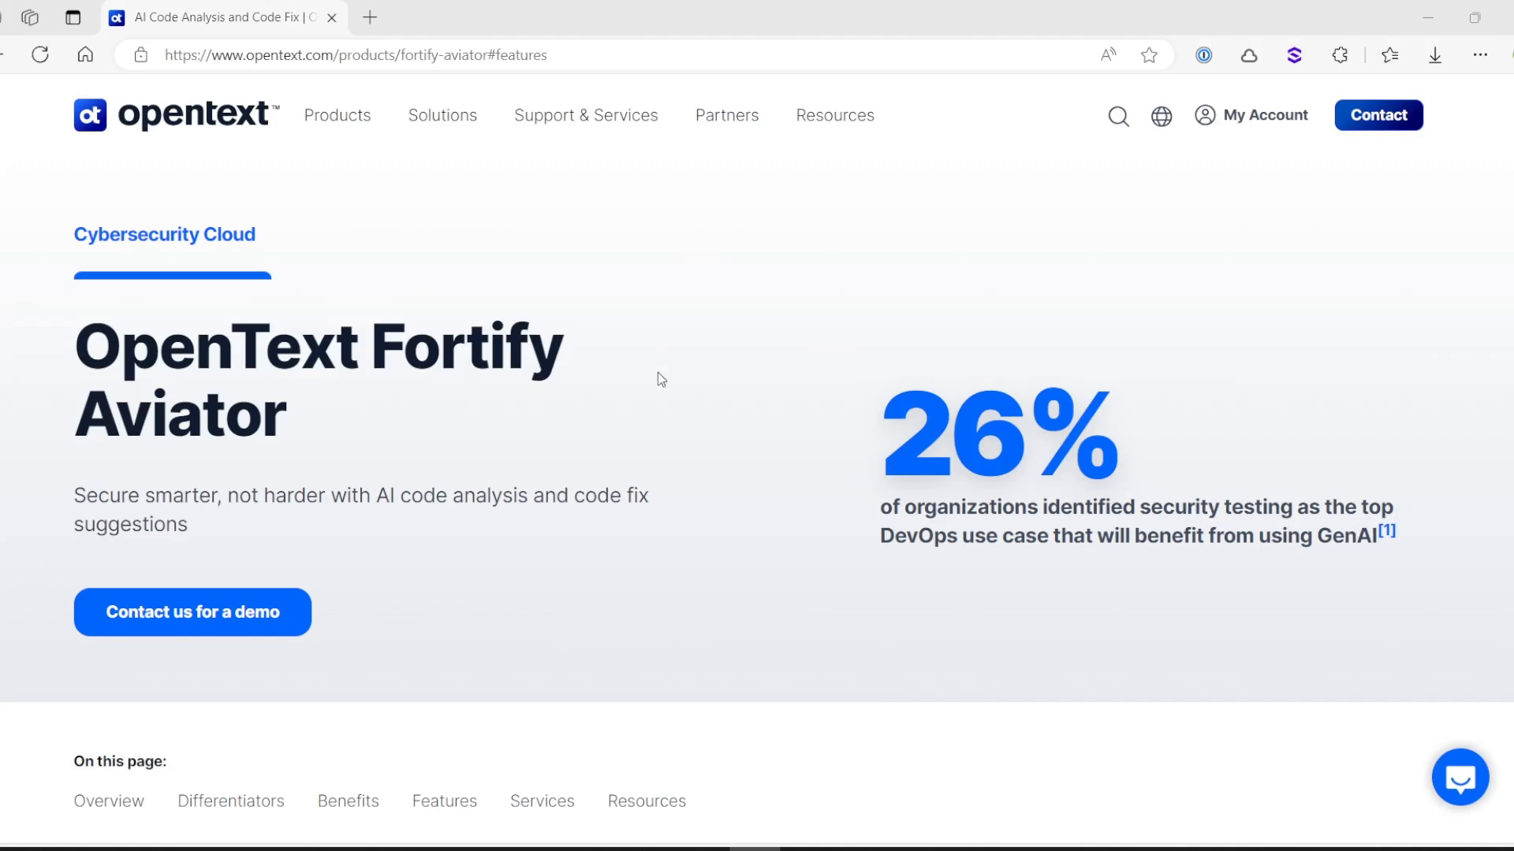
# Scroll the Fortify Aviator product page down to its Features section
pyautogui.scroll(-3)
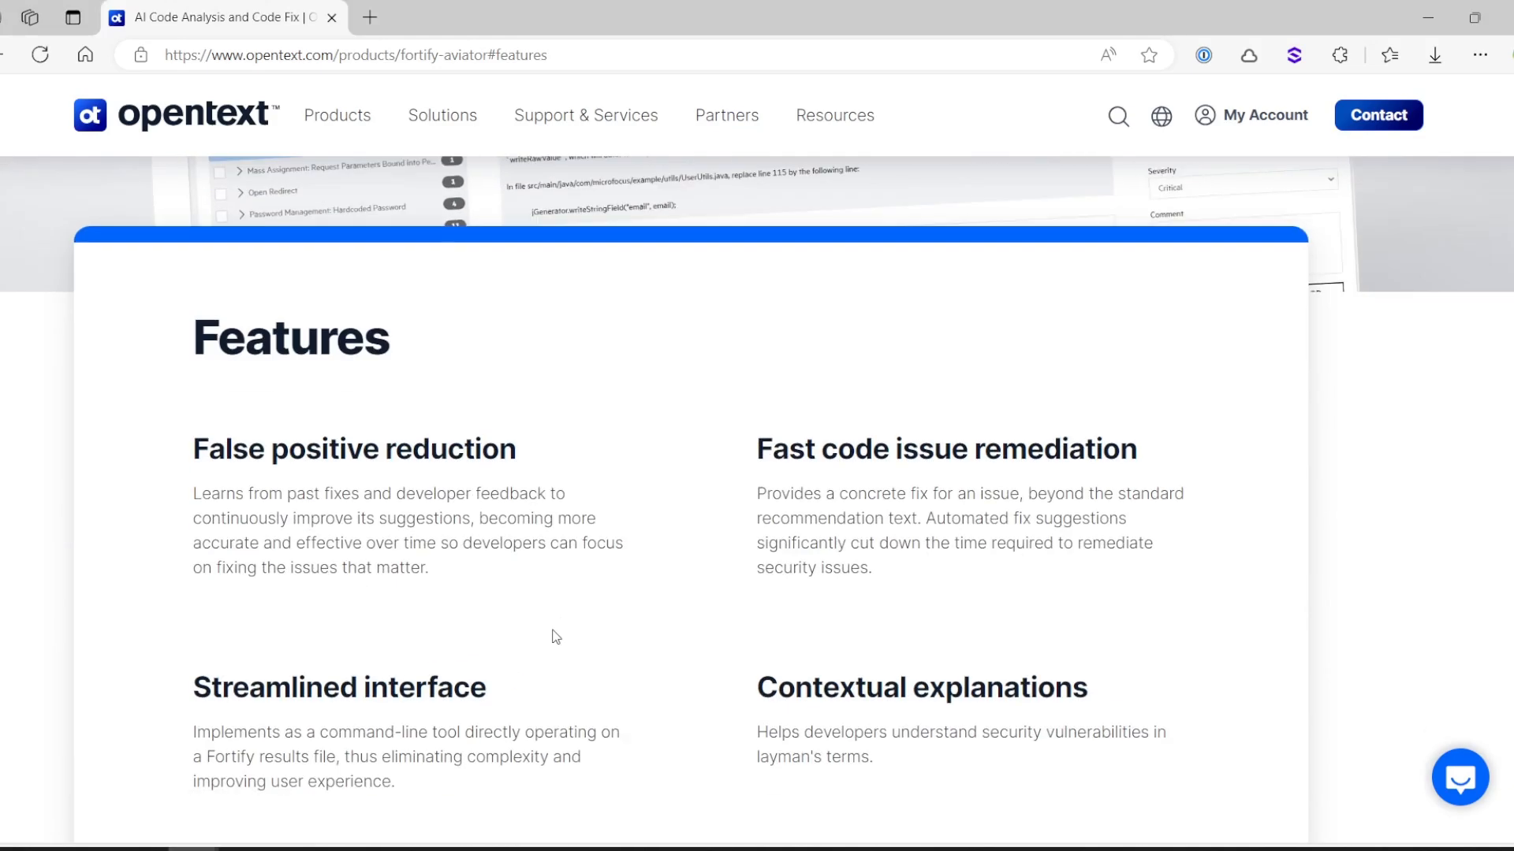
pyautogui.scroll(-3)
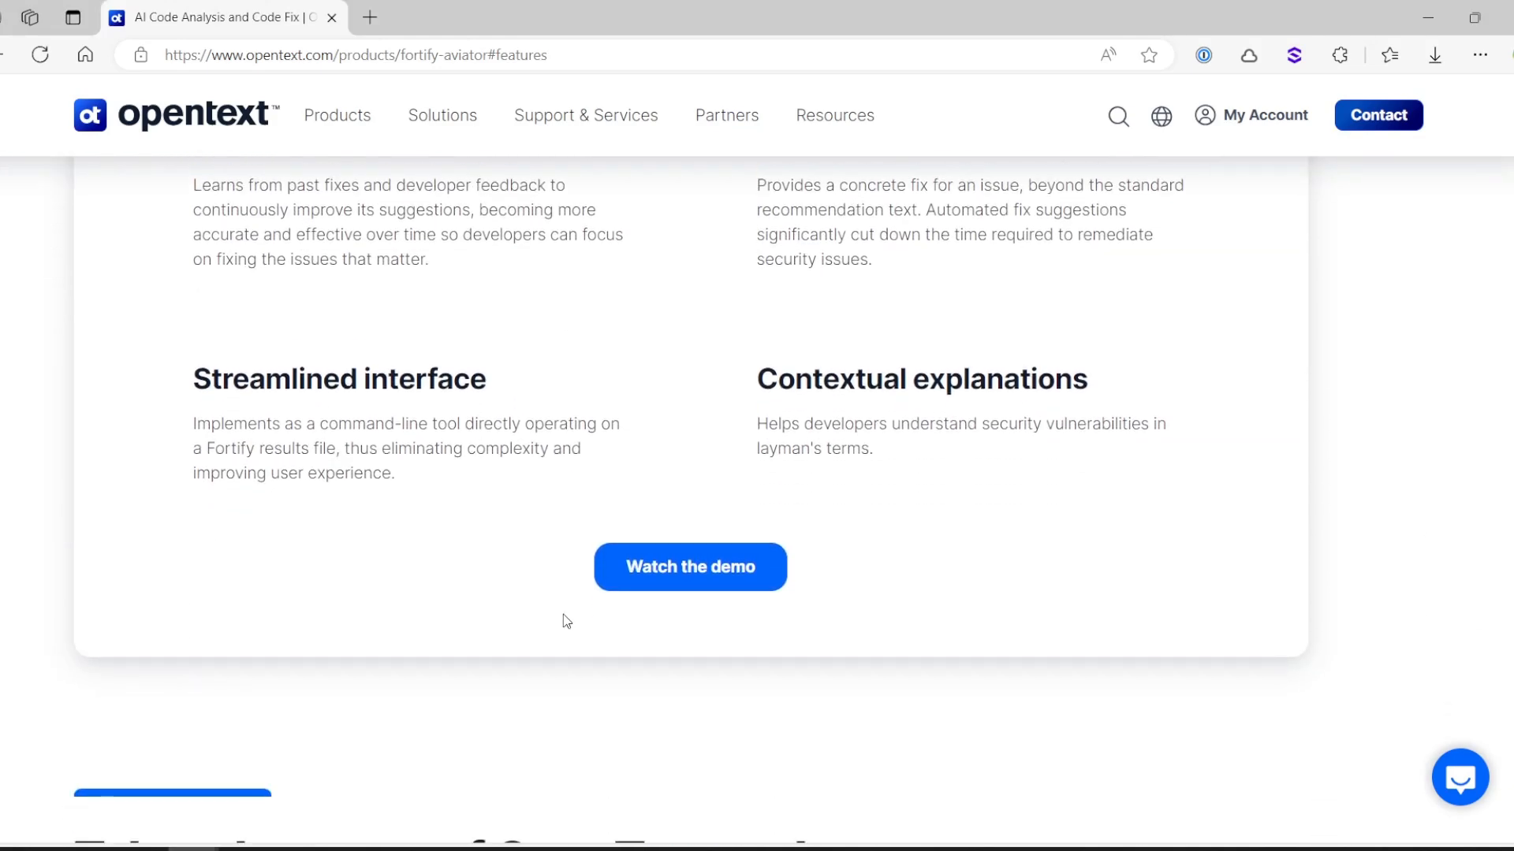